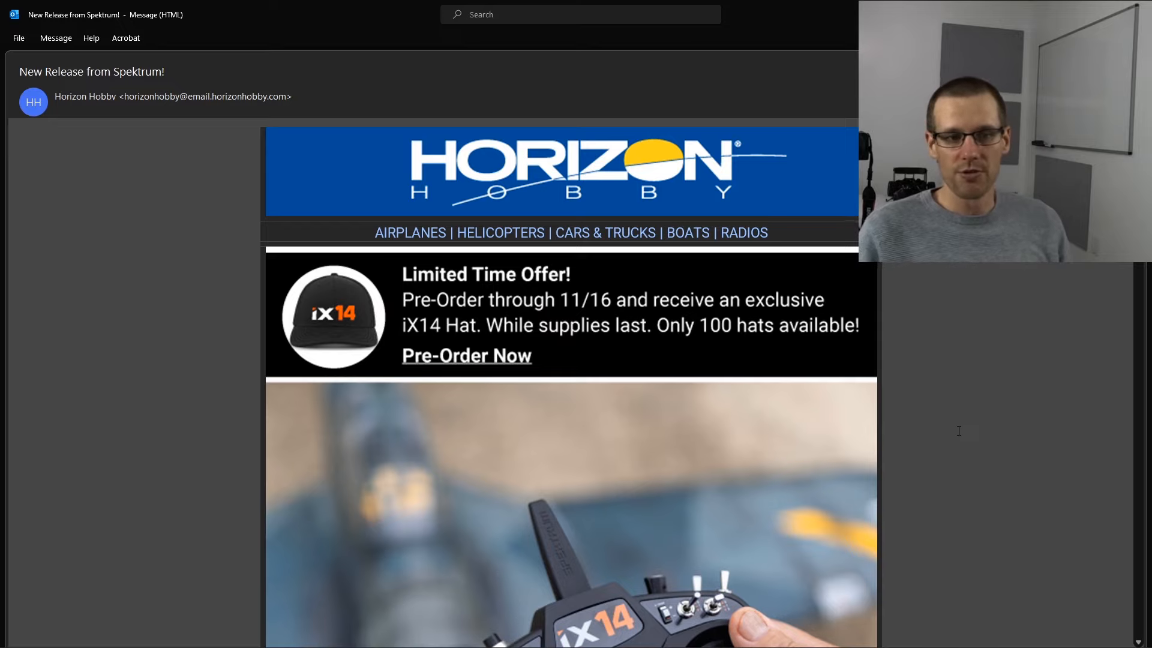
Scroll the Spektrum email past Smart Technology Compatible to the Hall Effect Gimbals section.
scroll("down", 3)
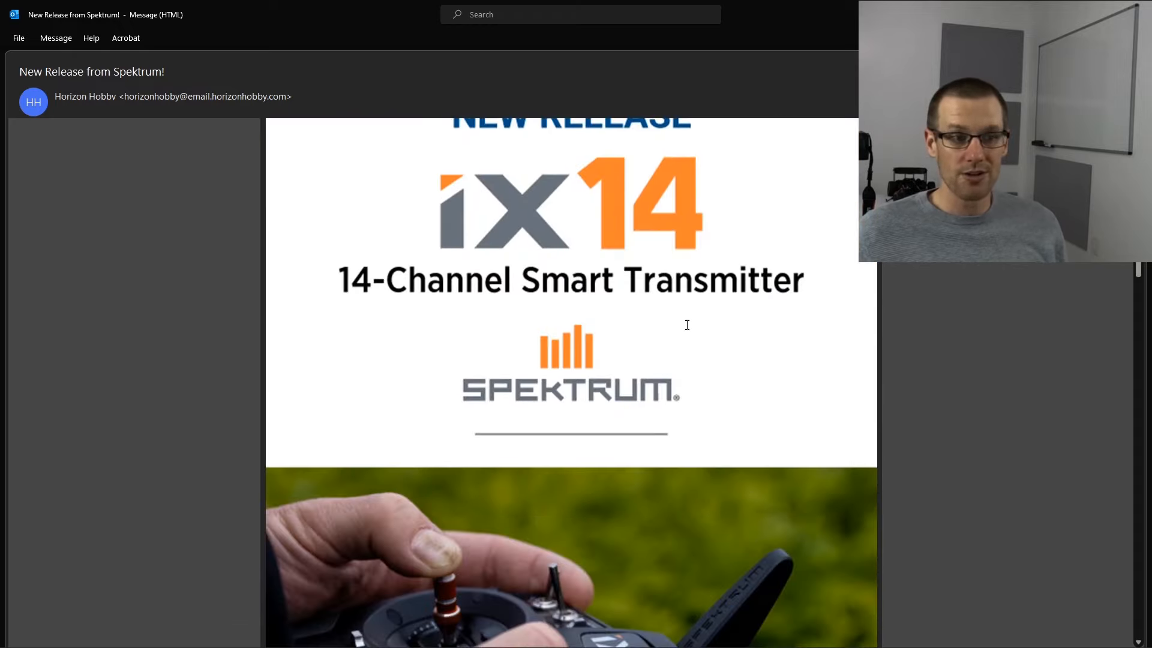
scroll("down", 3)
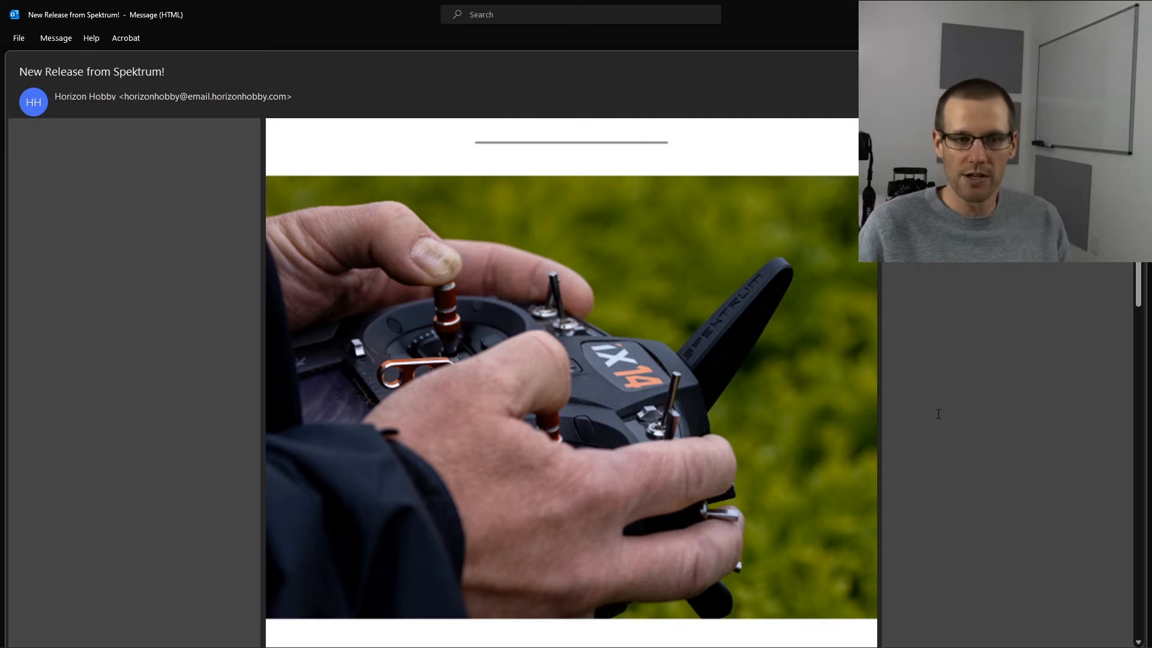
scroll("down", 3)
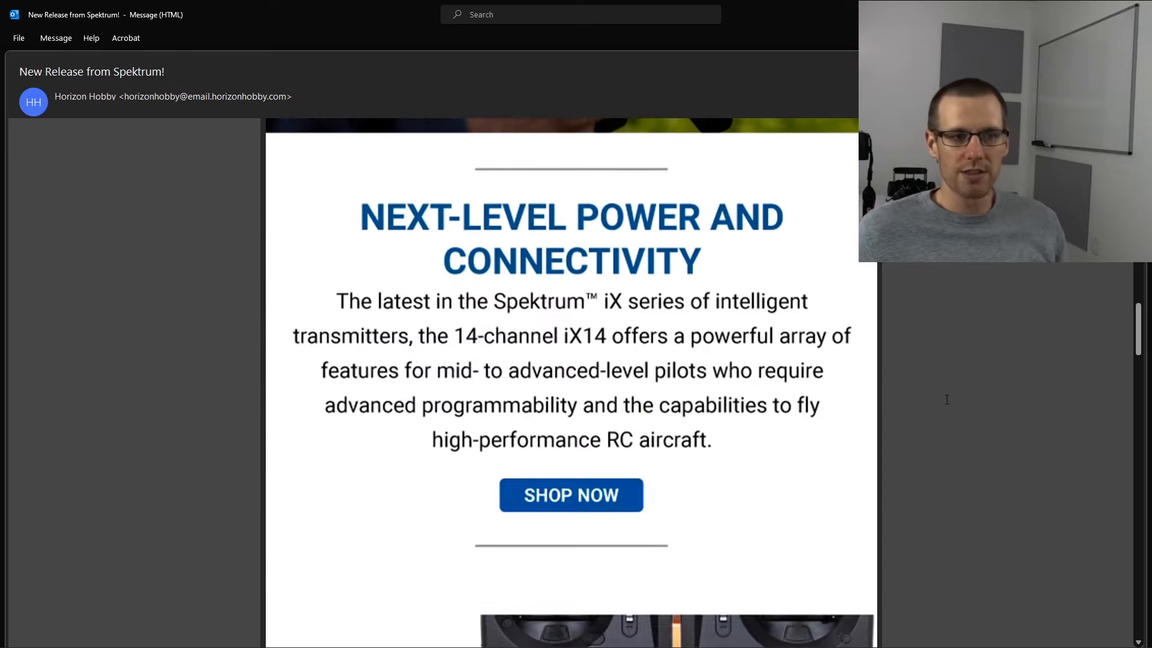
mouse_move(683, 393)
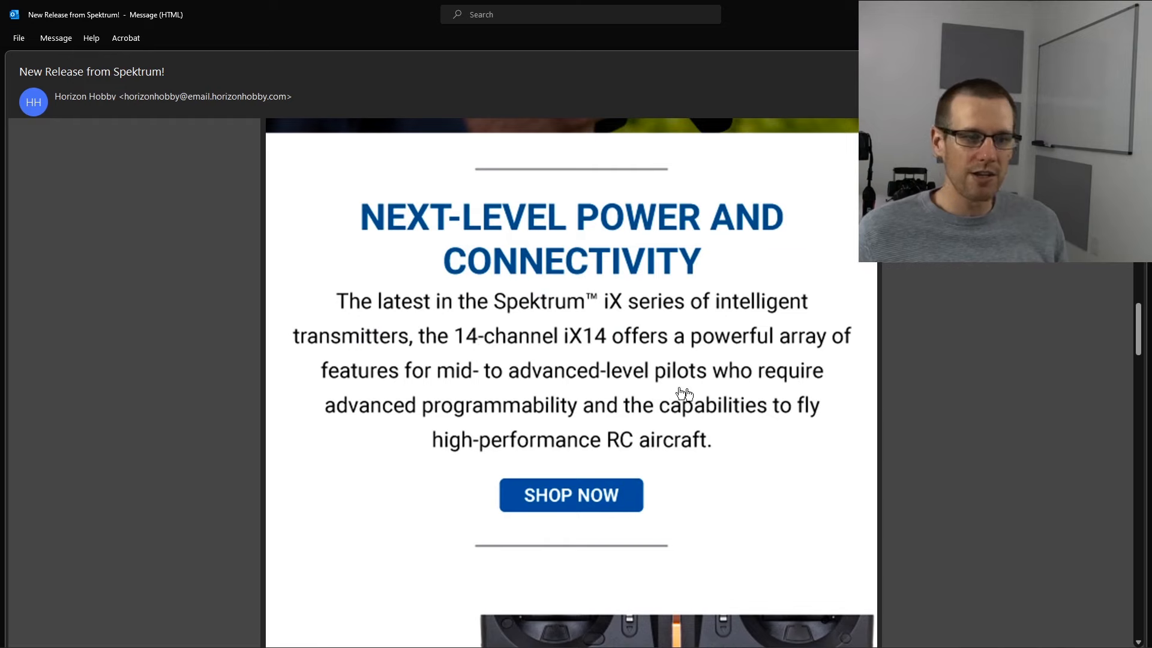
scroll("down", 3)
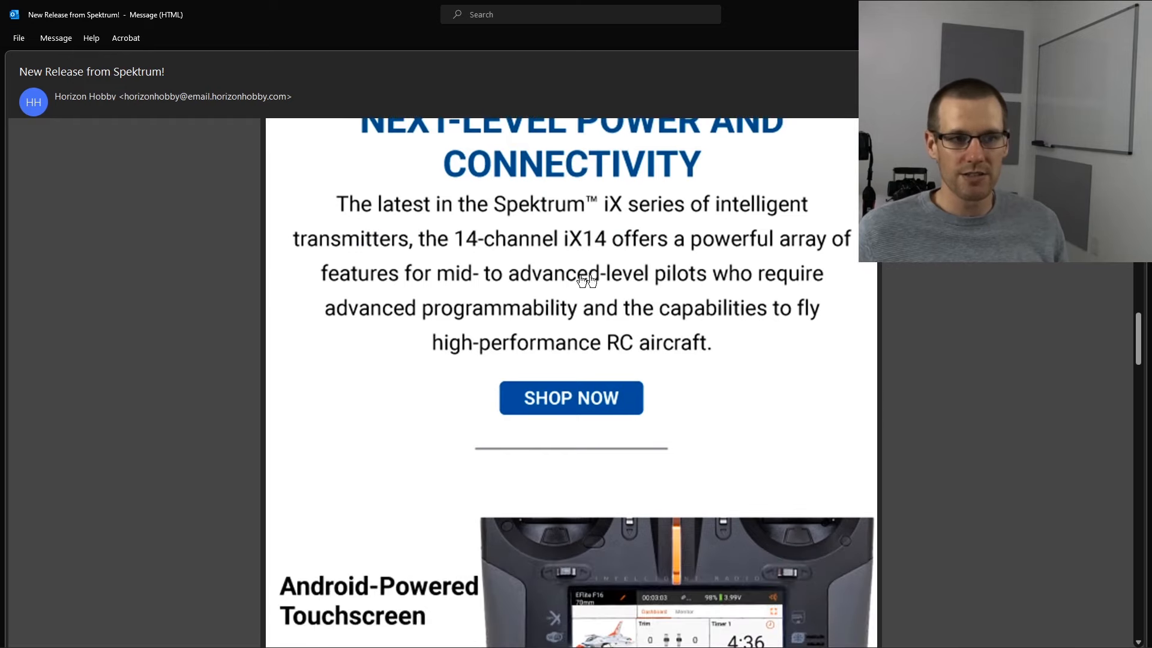
mouse_move(750, 255)
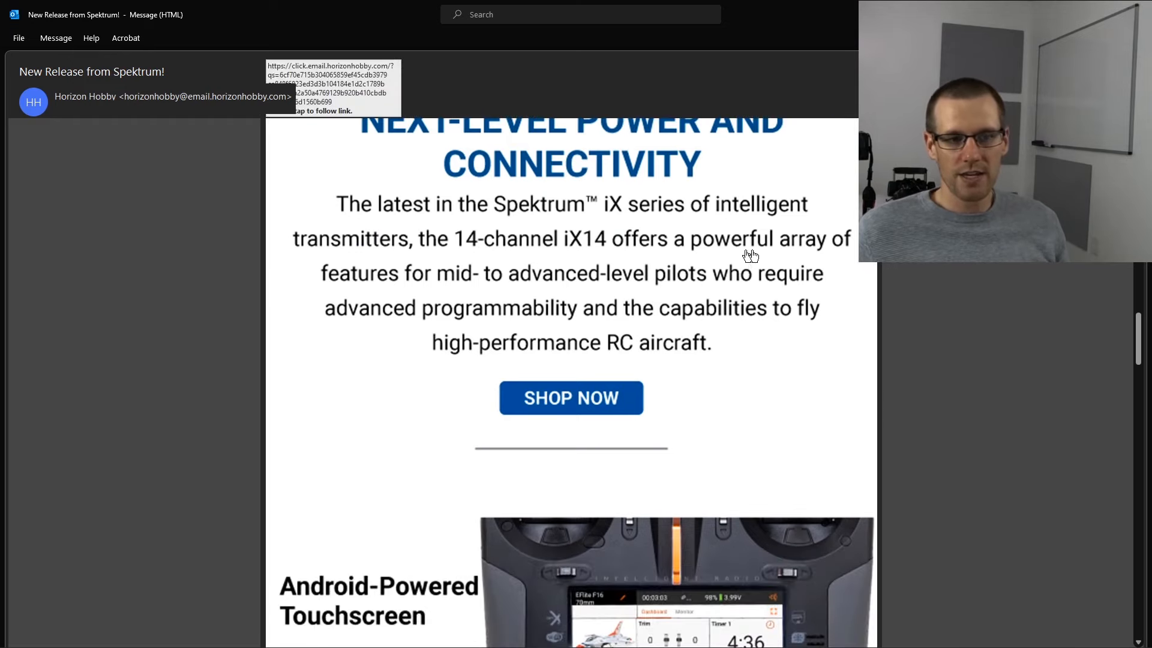
mouse_move(860, 271)
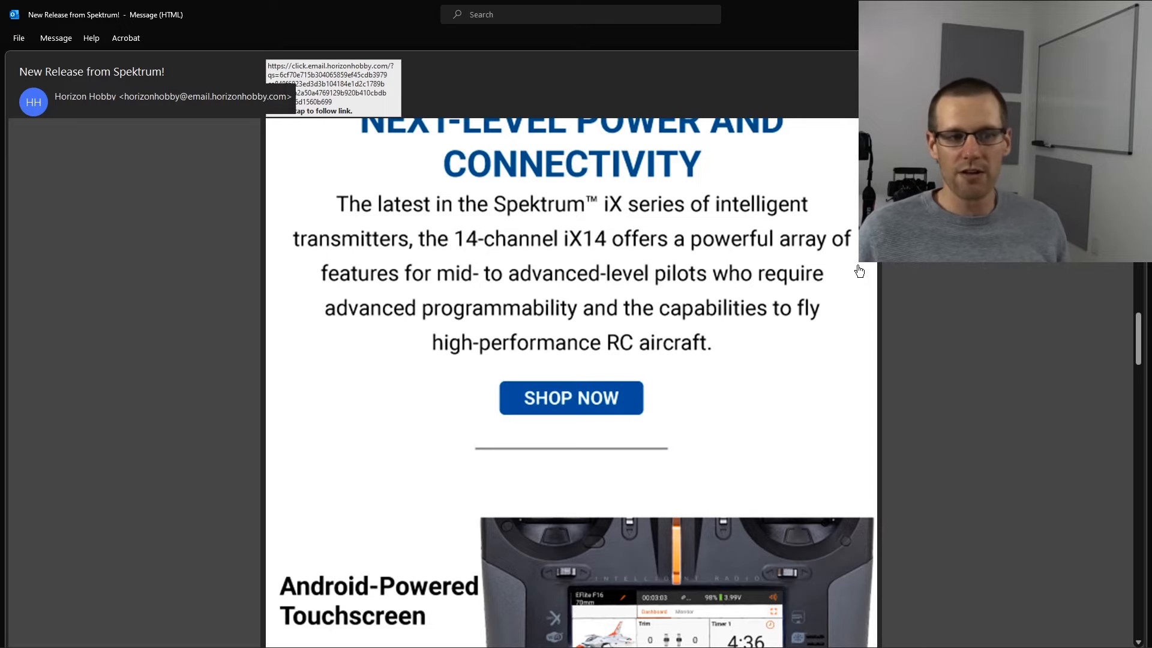
mouse_move(834, 265)
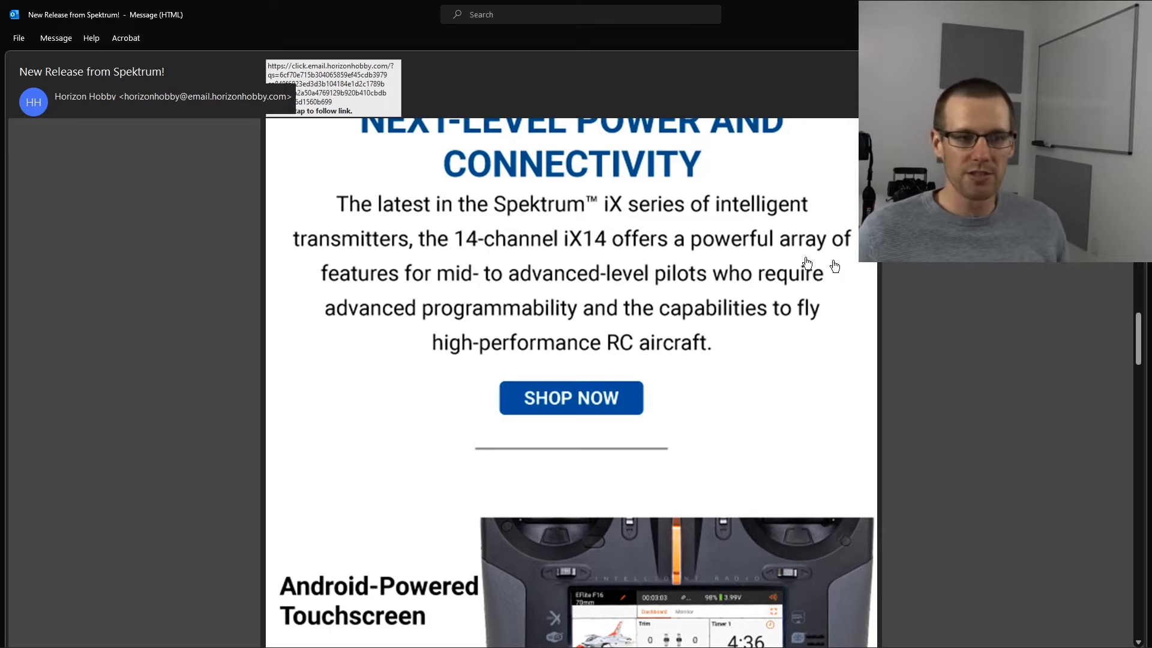
scroll("down", 3)
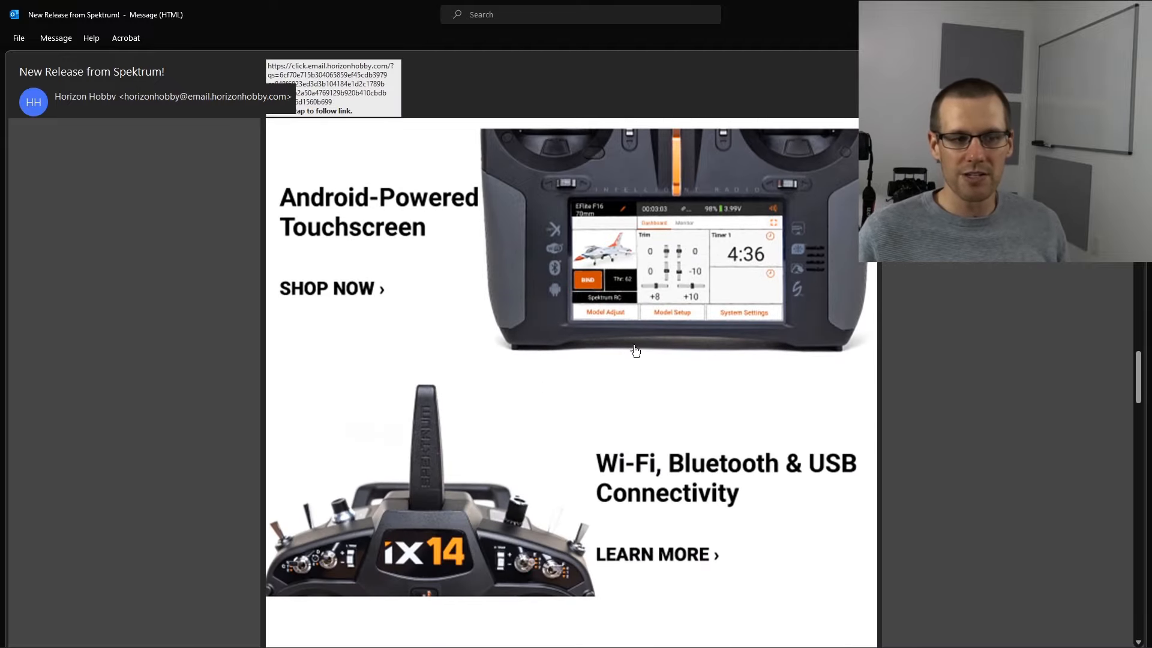
mouse_move(709, 196)
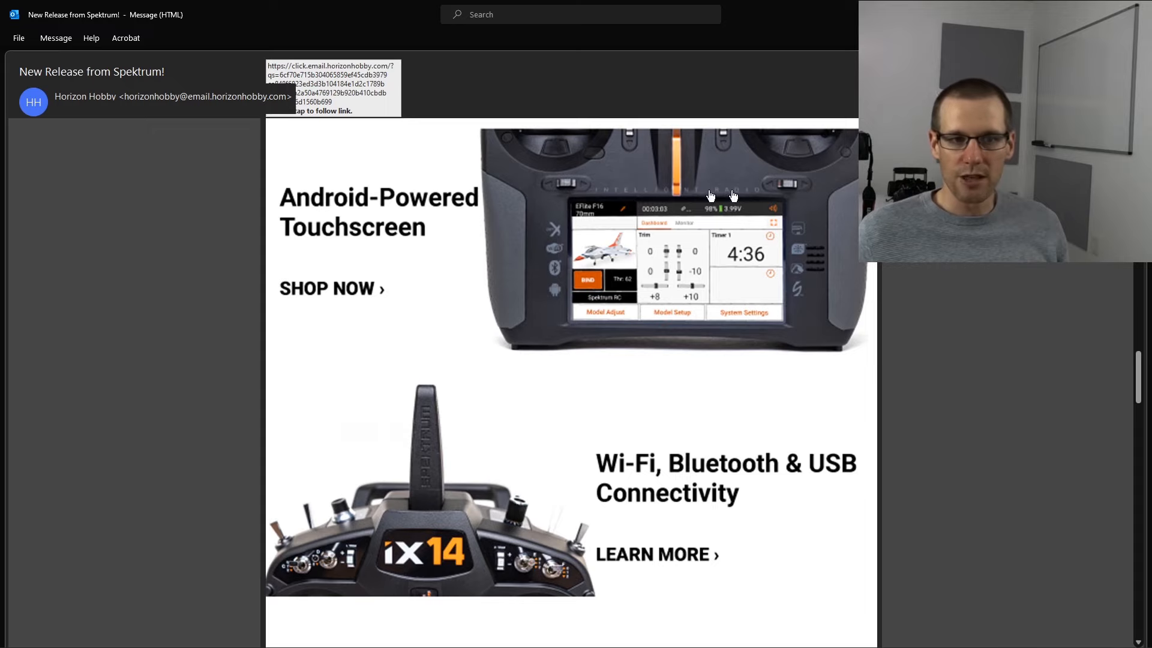
mouse_move(748, 269)
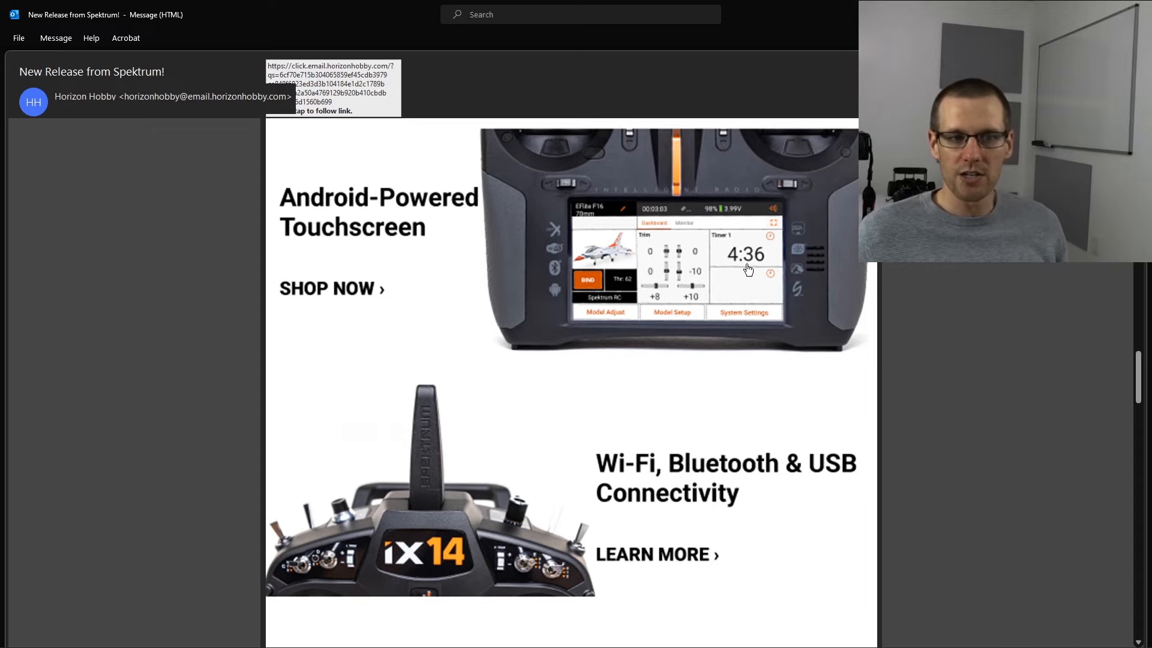
mouse_move(806, 210)
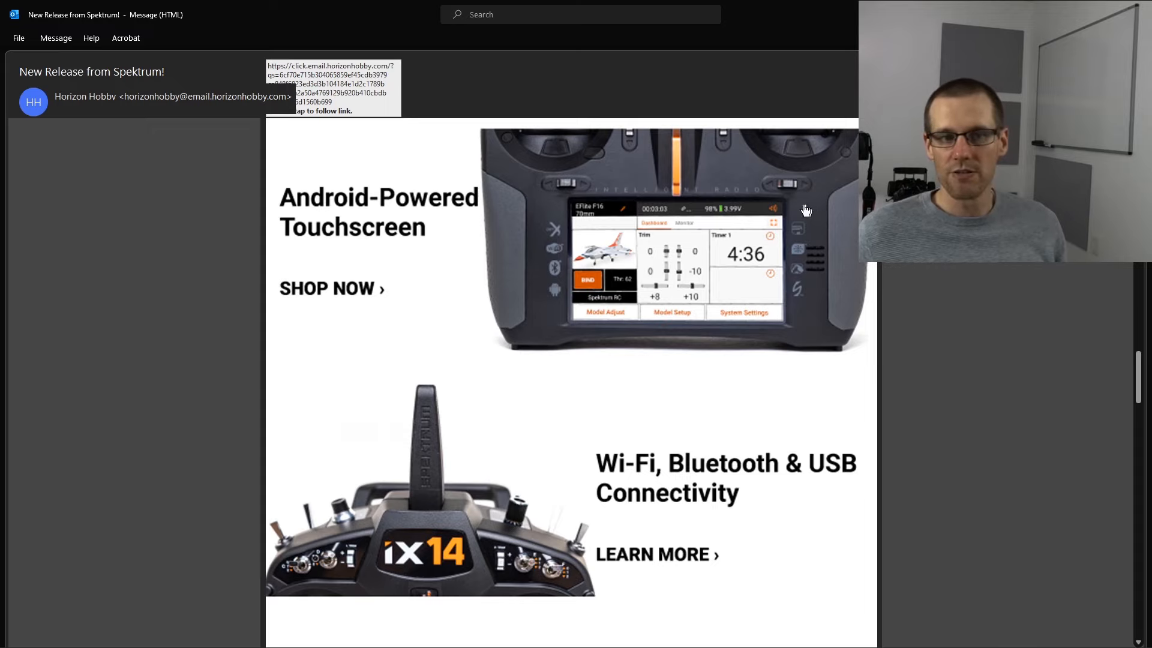
mouse_move(841, 286)
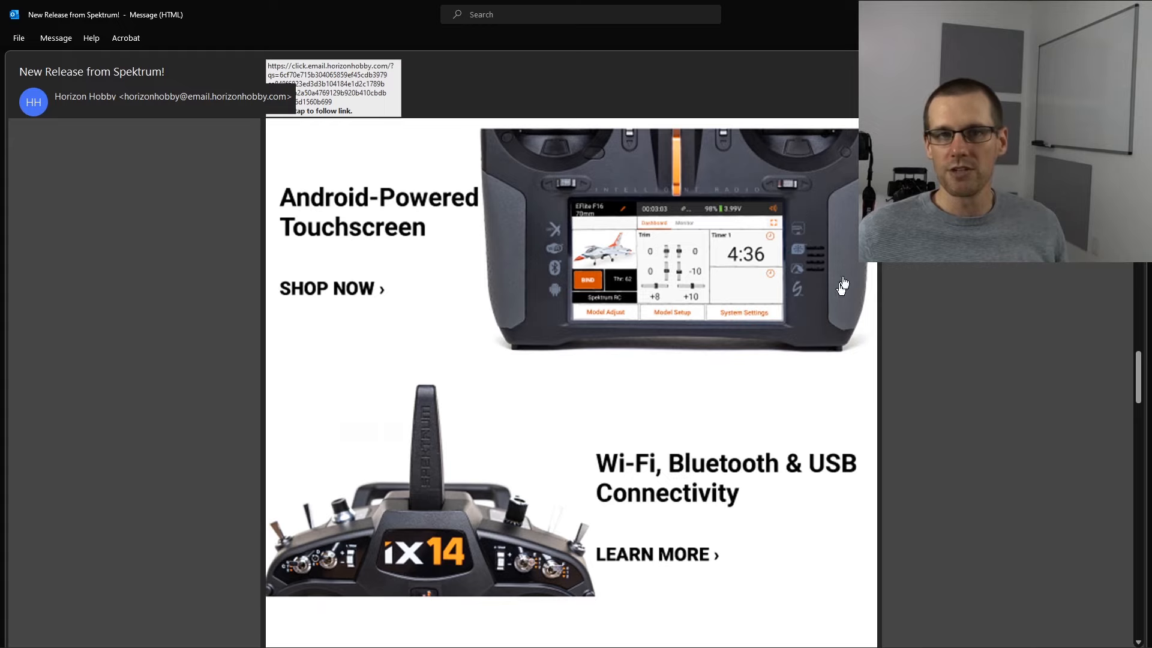
mouse_move(808, 292)
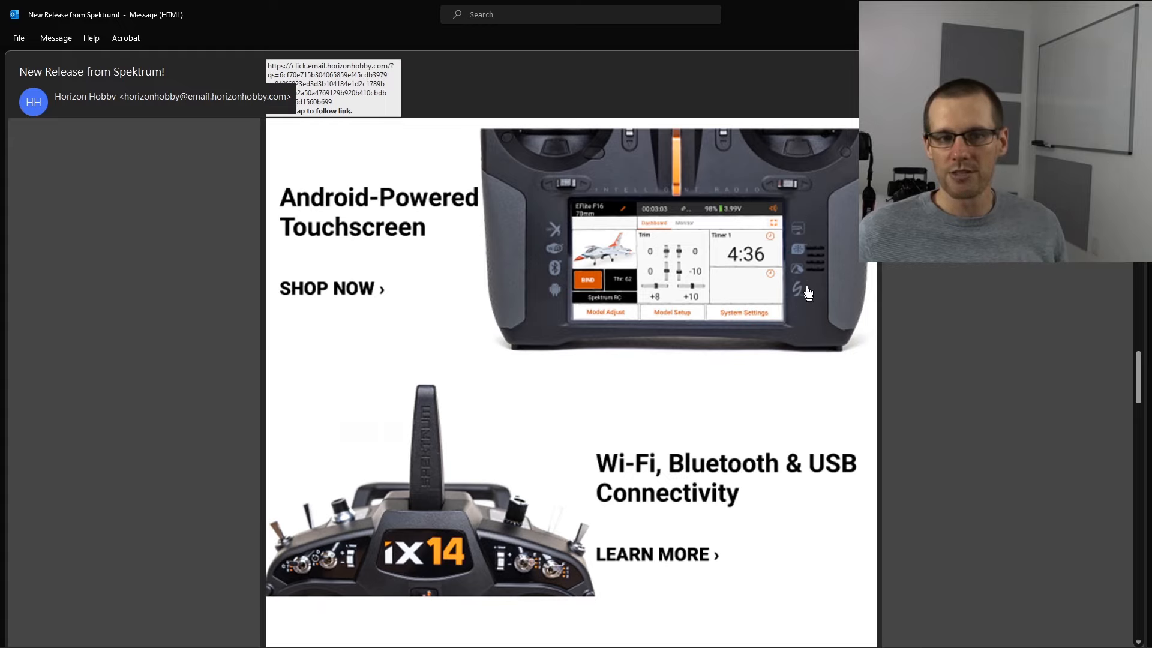
mouse_move(572, 321)
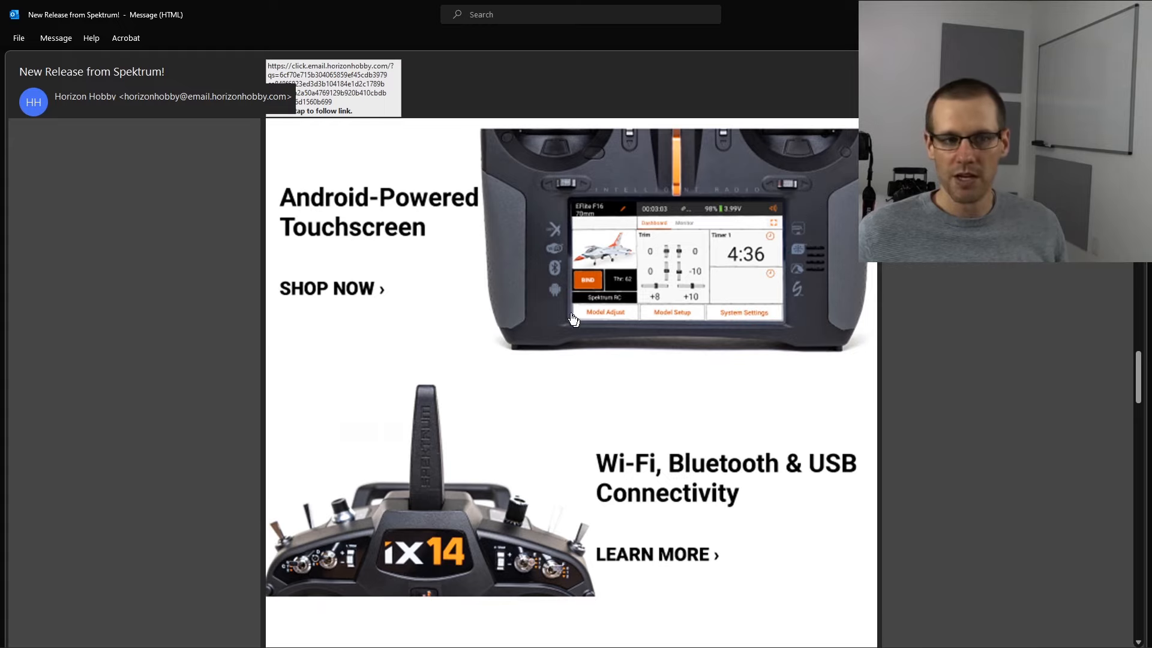
mouse_move(556, 249)
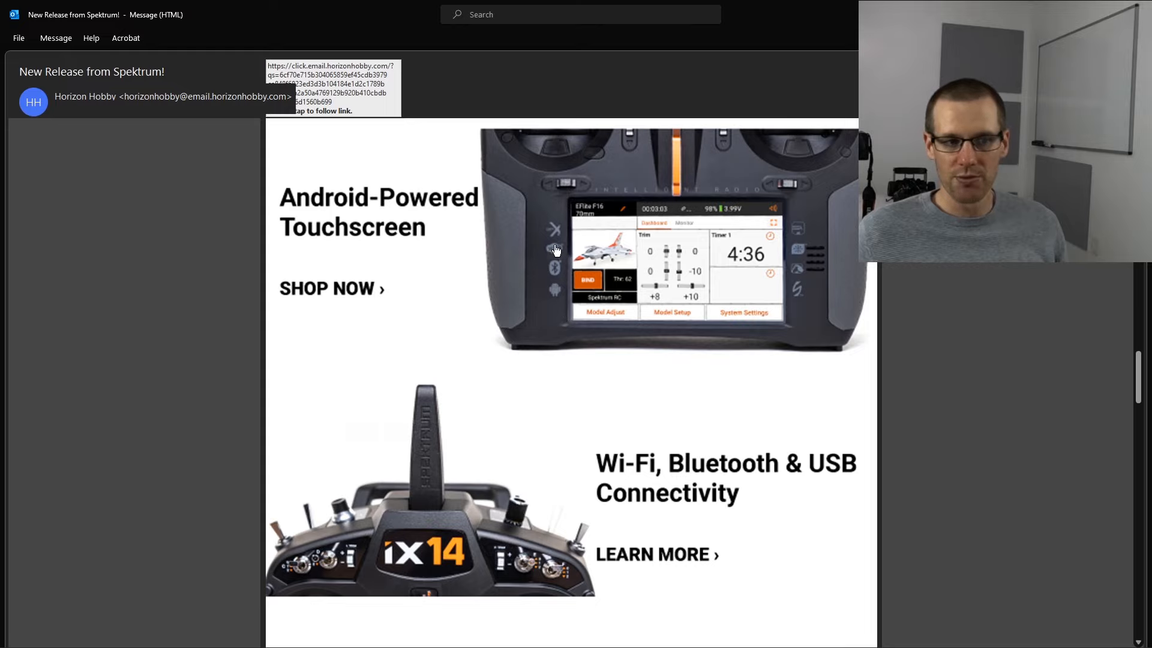
mouse_move(553, 248)
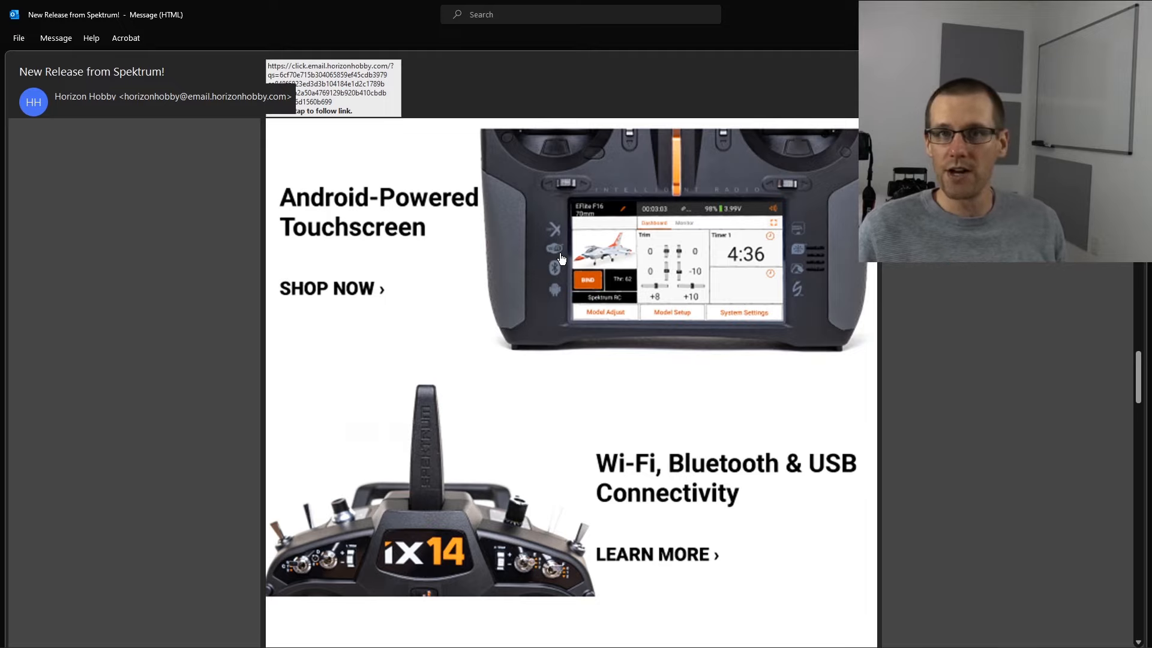
mouse_move(580, 278)
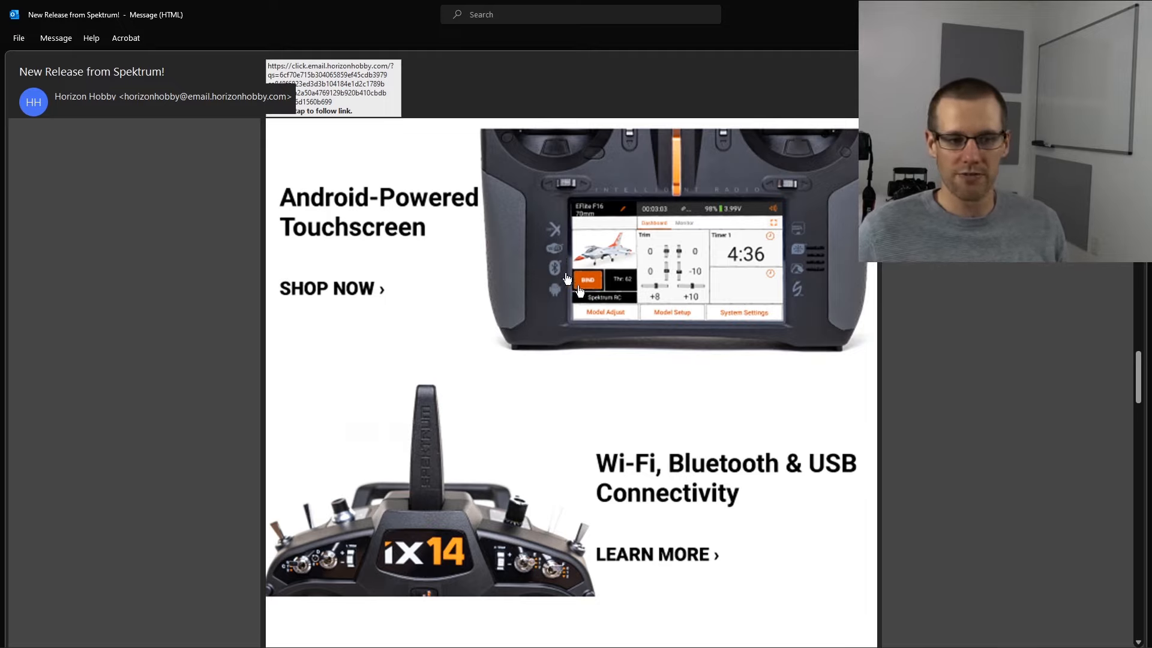
scroll("down", 3)
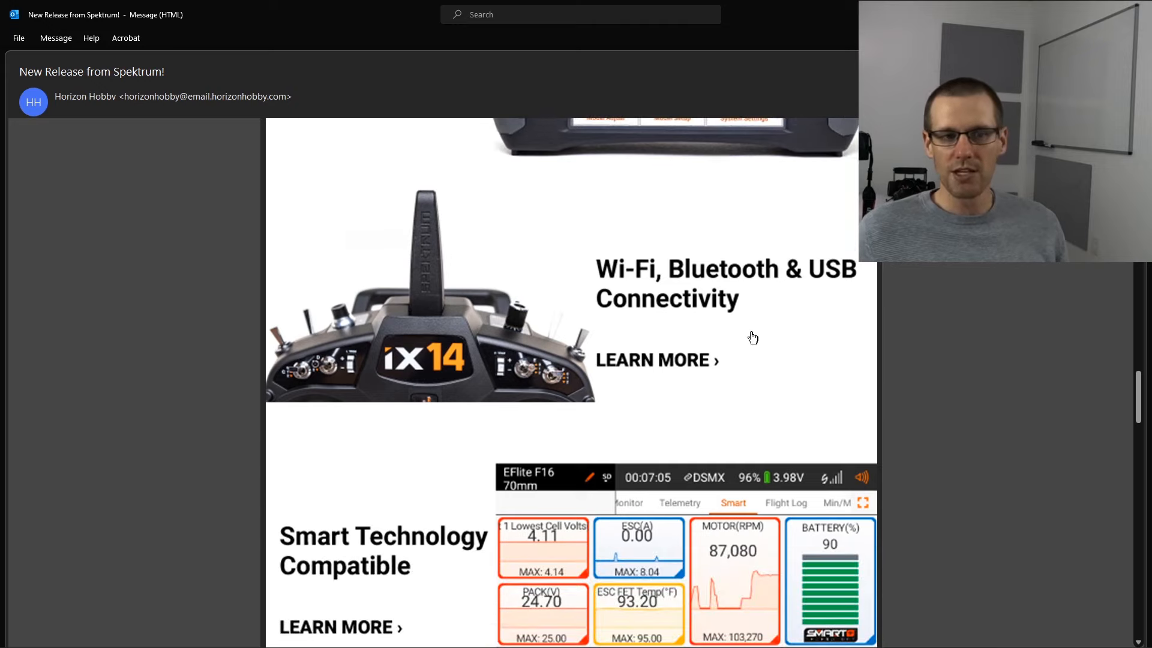
mouse_move(496, 315)
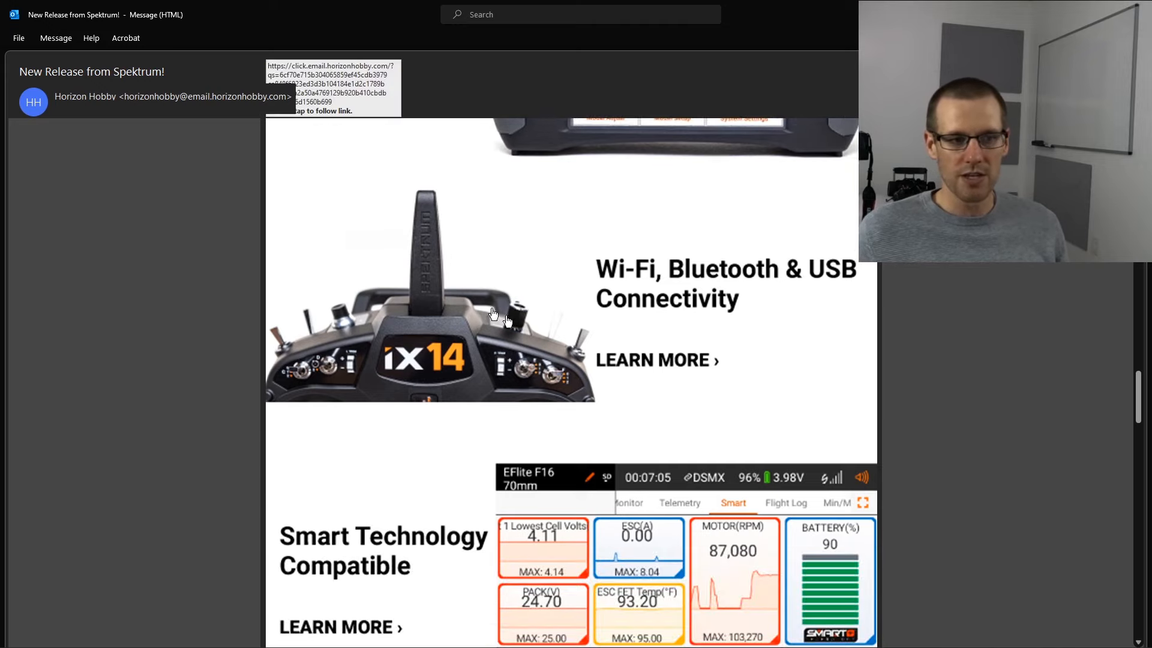
mouse_move(458, 349)
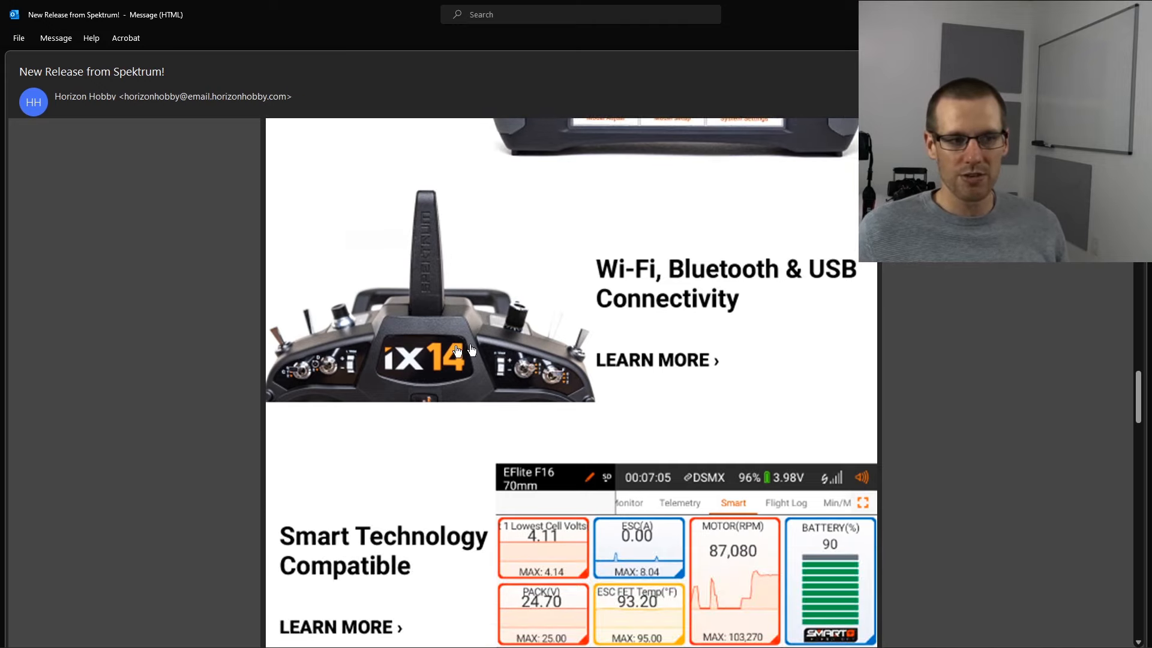
mouse_move(534, 369)
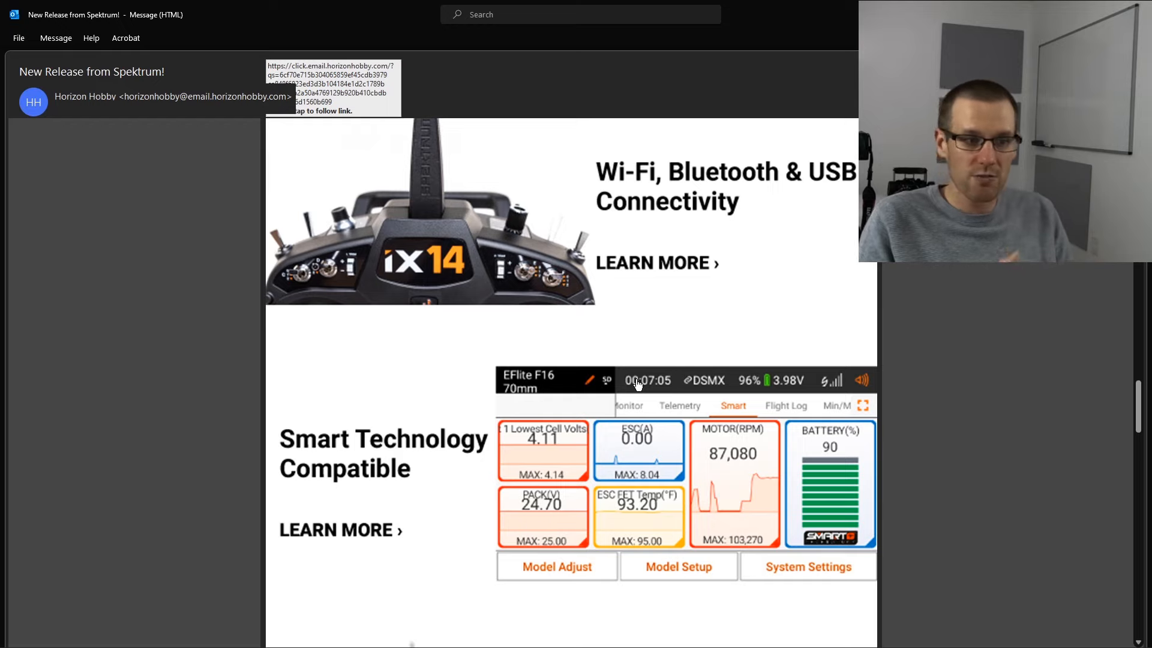
scroll("down", 3)
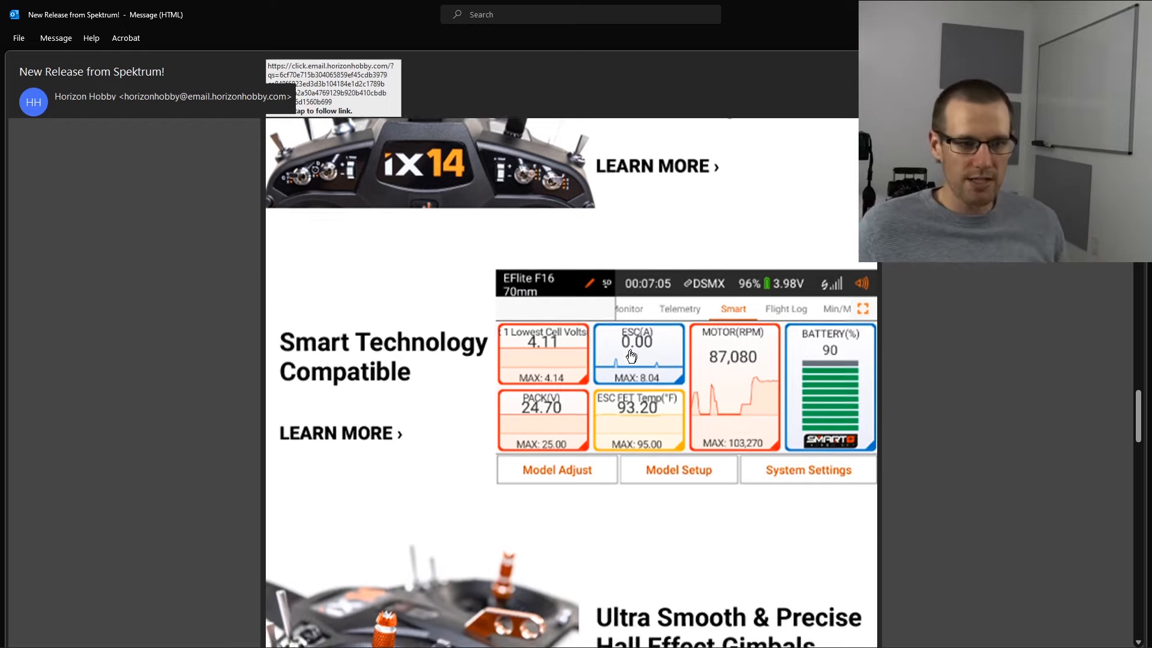
scroll("down", 3)
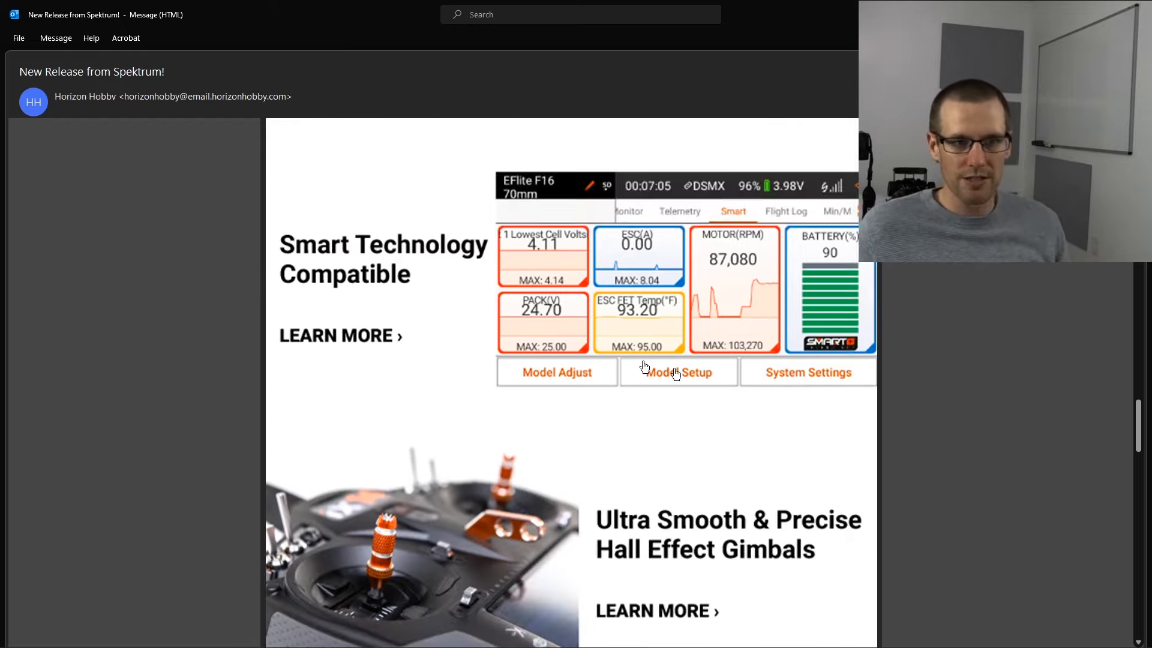
mouse_move(843, 277)
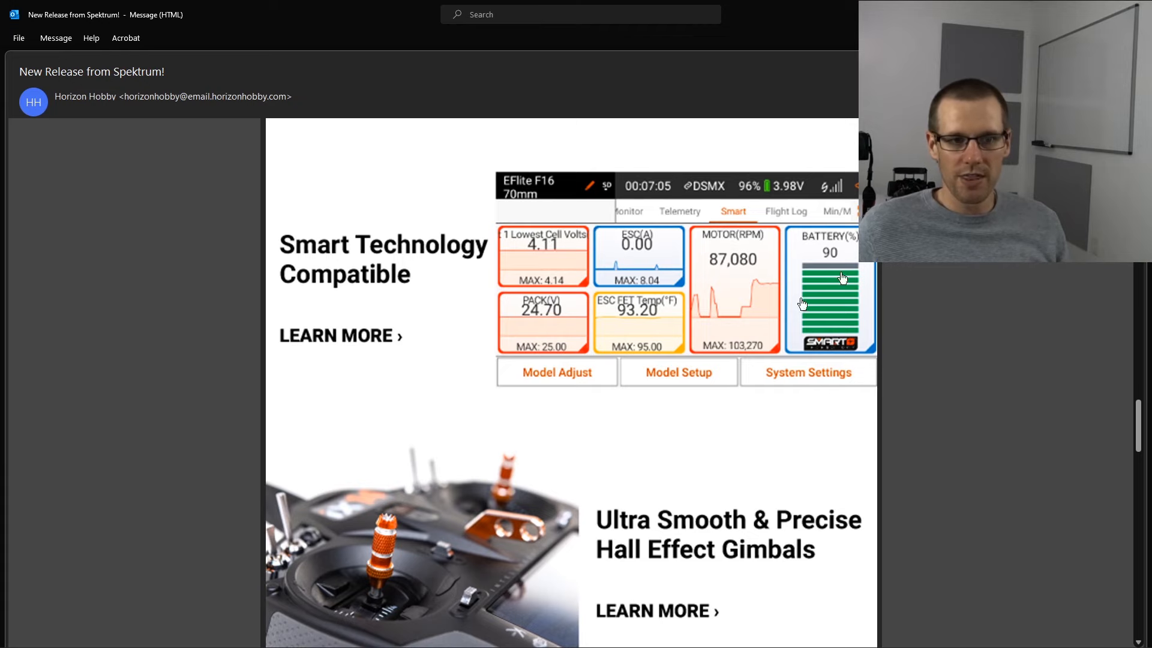
mouse_move(855, 296)
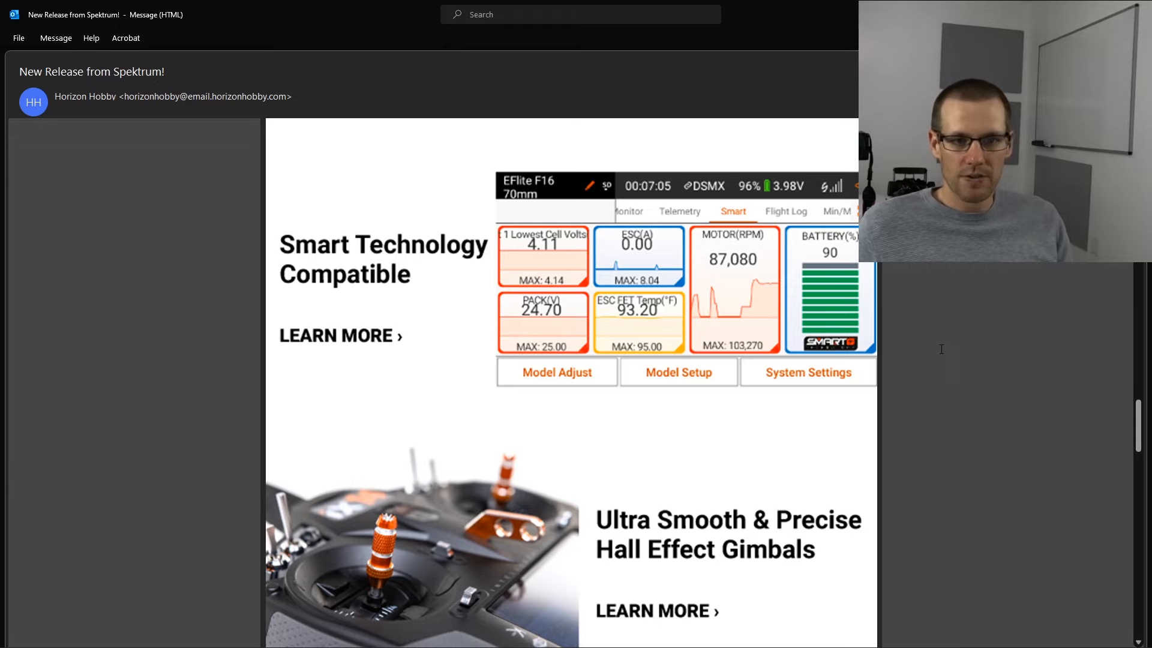
scroll("down", 3)
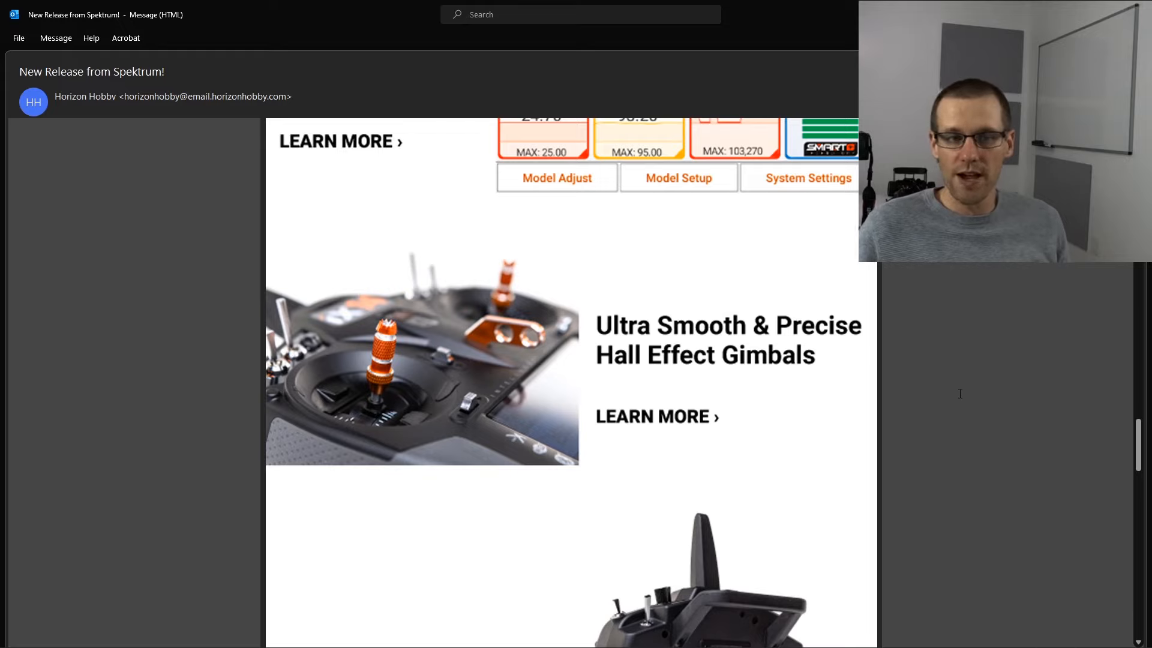
Scroll past Superb Ergonomics to the video, then back up to Speech-to-Text Functionality.
scroll("down", 3)
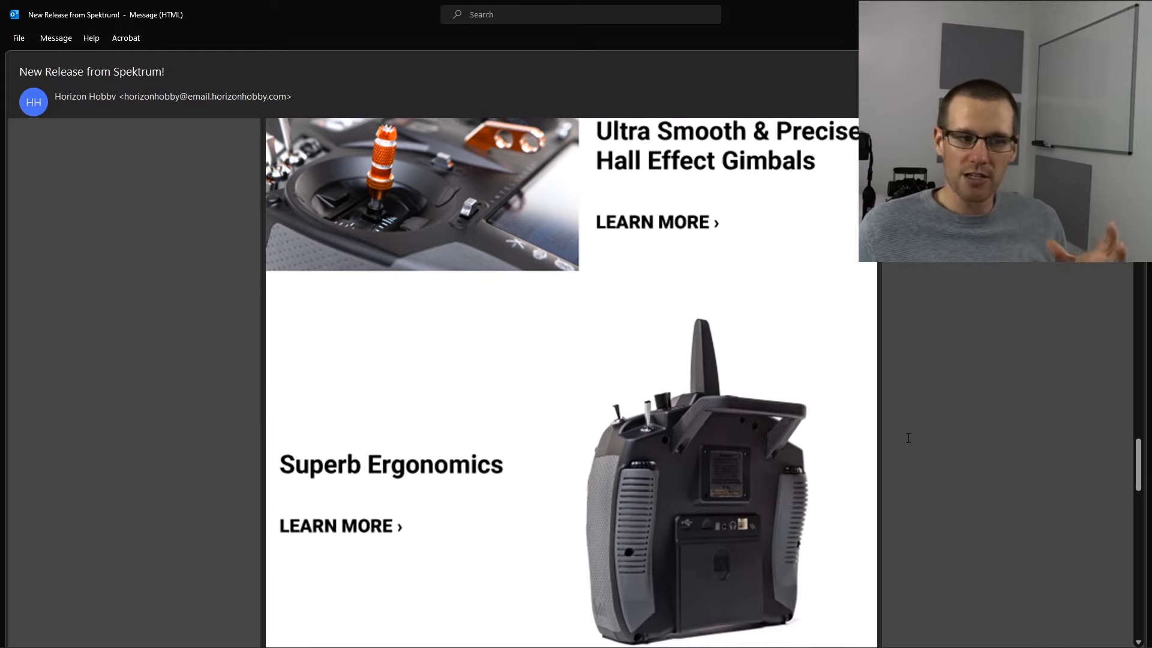
scroll("down", 3)
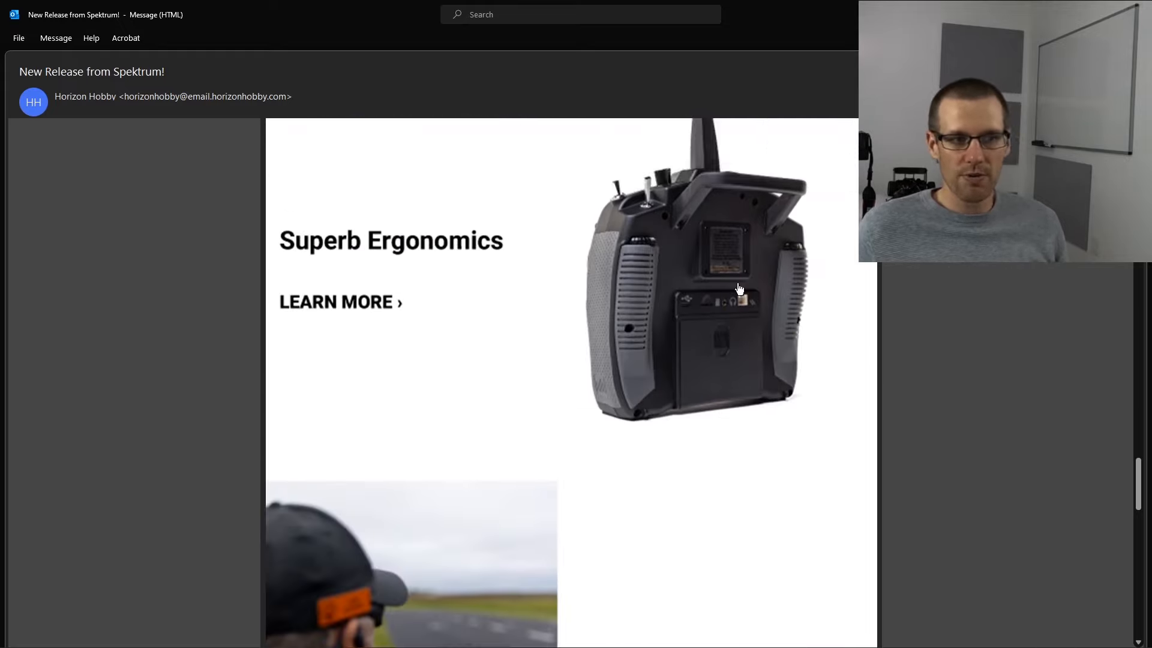
scroll("down", 3)
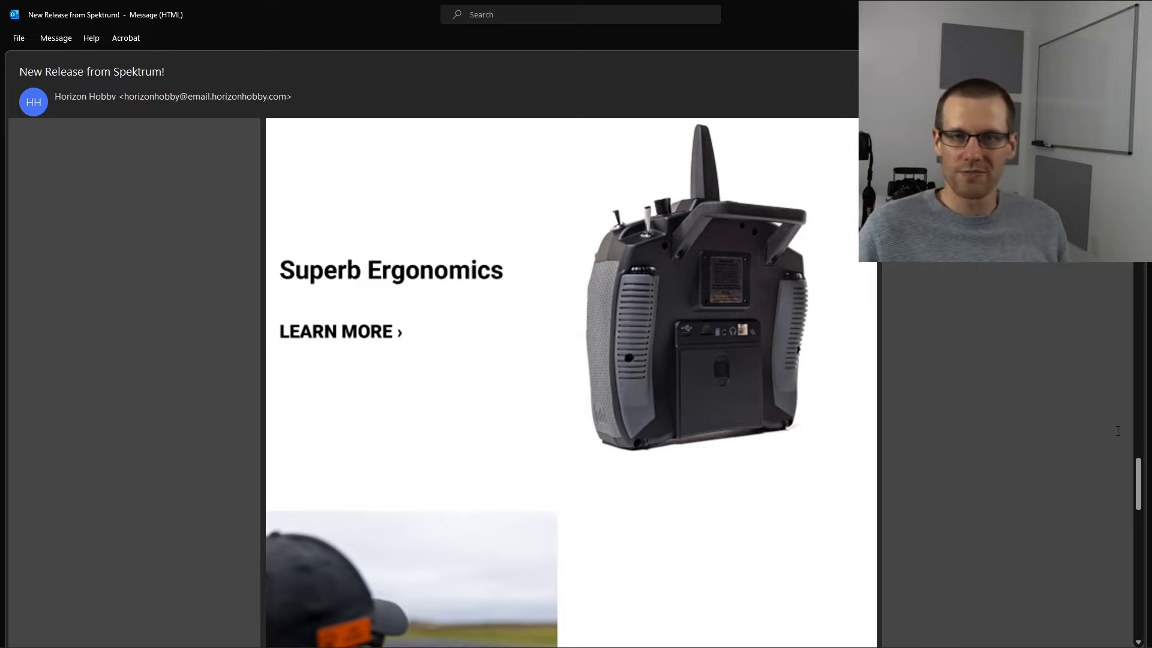
scroll("down", 3)
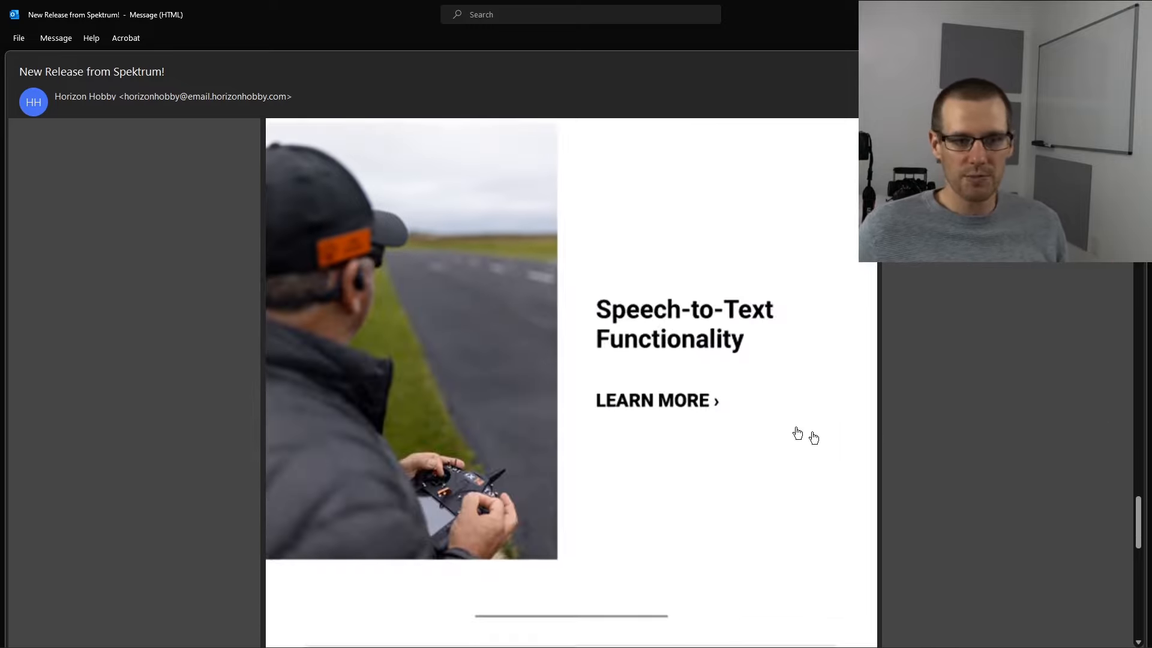
scroll("down", 3)
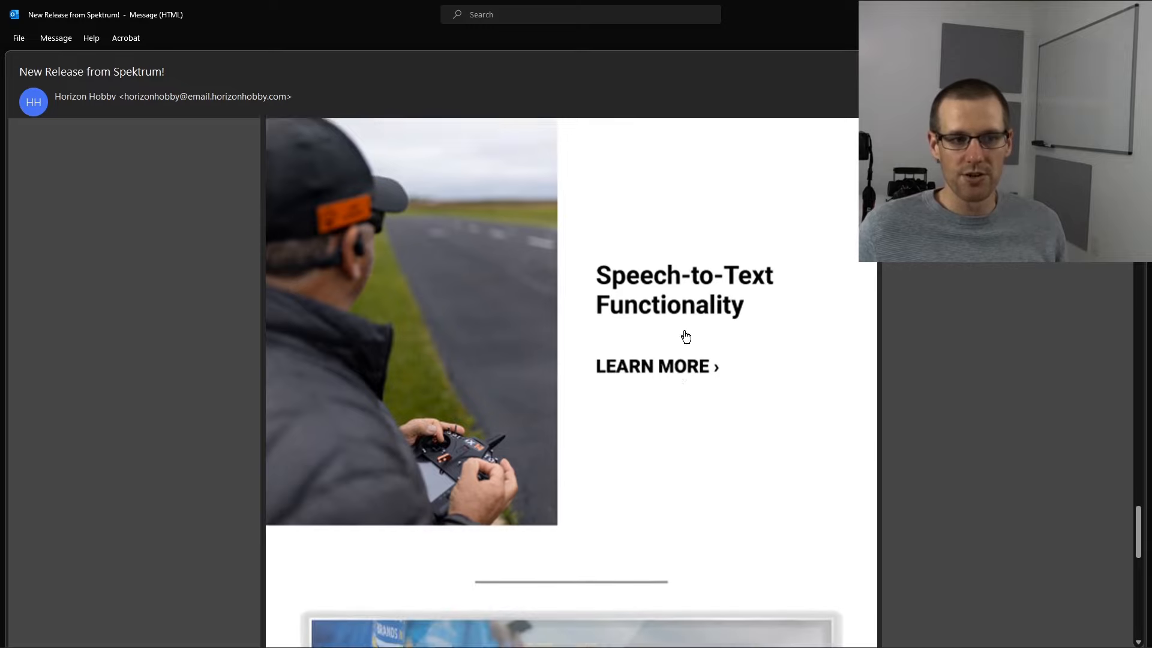
scroll("down", 3)
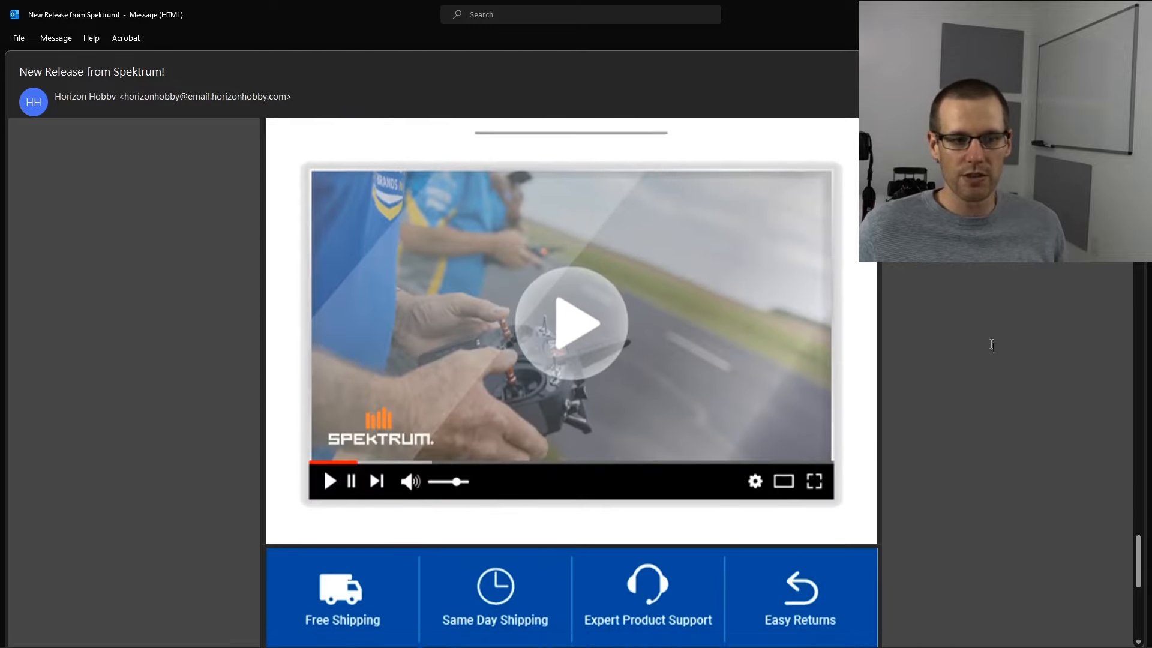
scroll("up", 3)
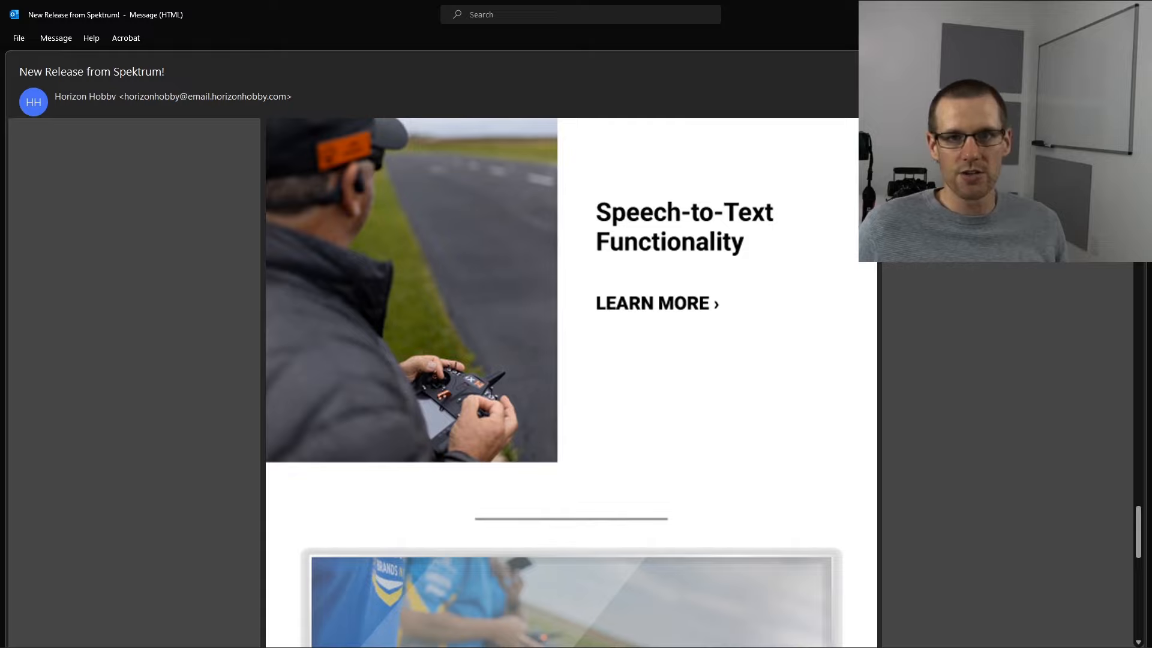
Open the $899.99 iX14 product page and highlight the user-adjustable mode configurations bullet.
left_click(652, 302)
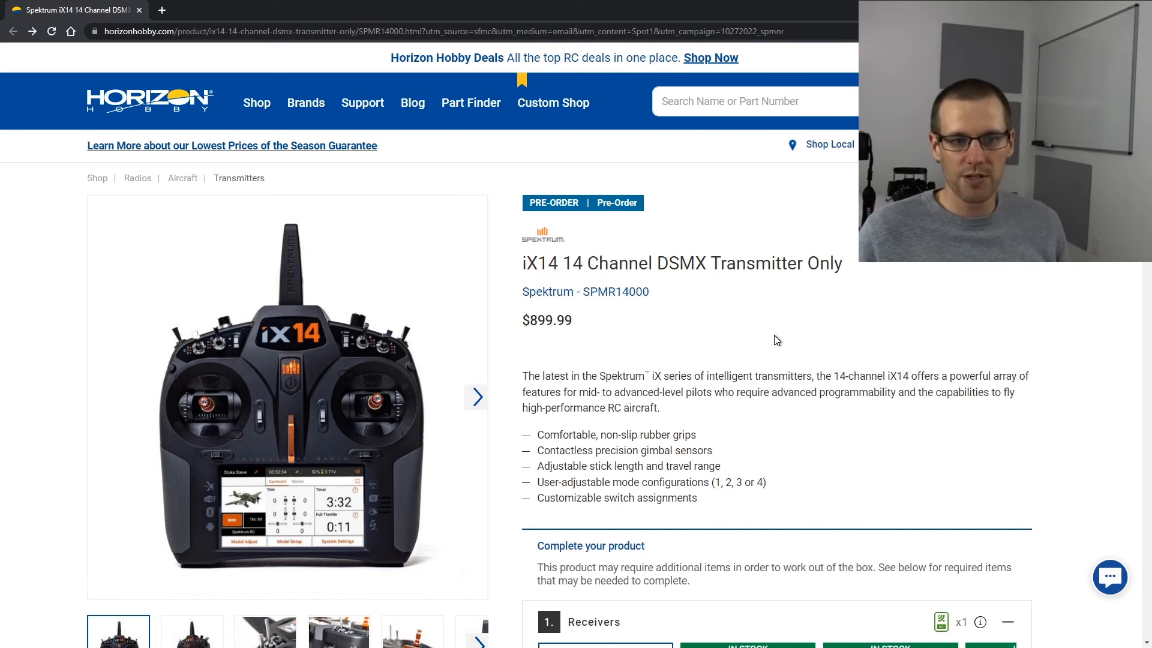
mouse_move(609, 402)
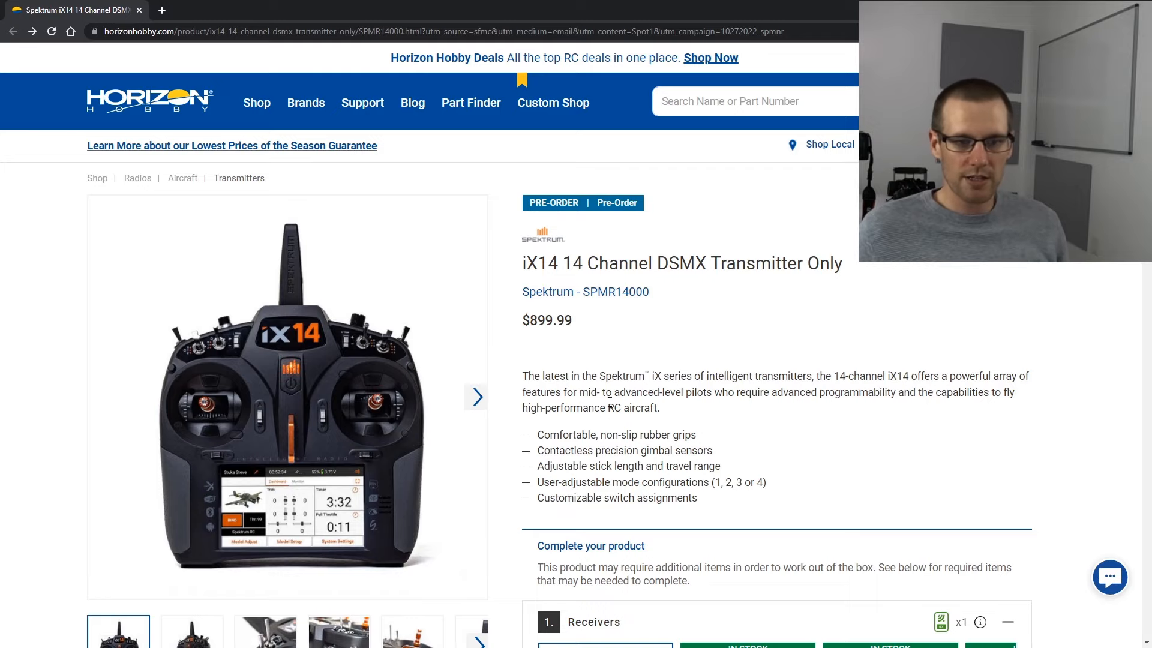
scroll("down", 3)
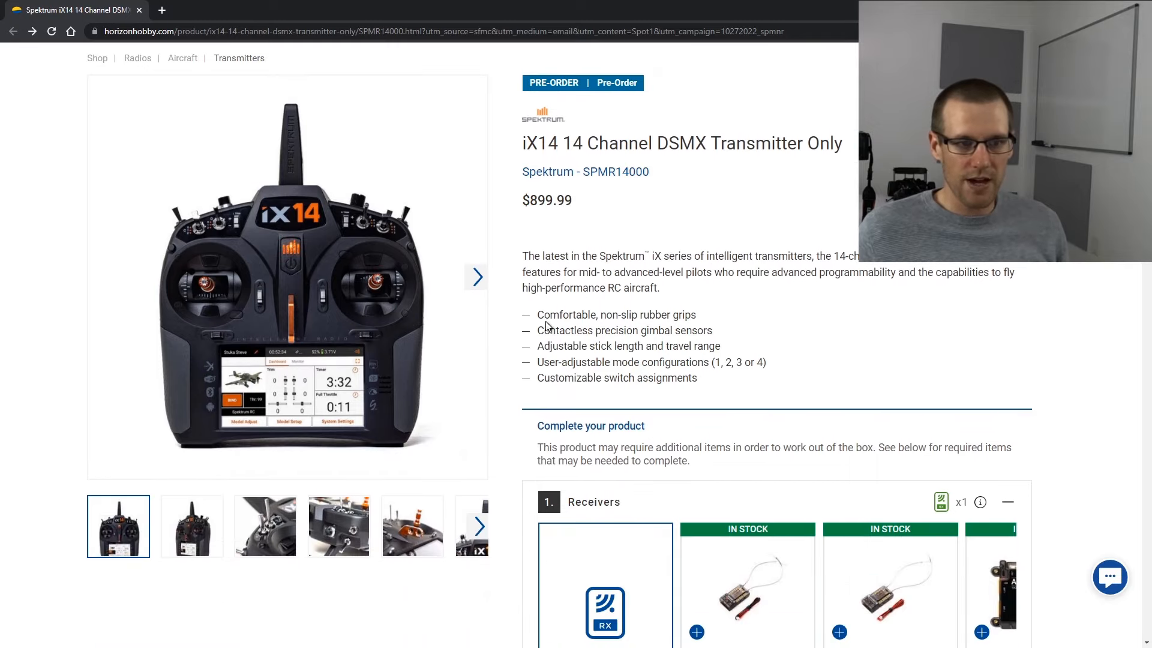
double_click(547, 330)
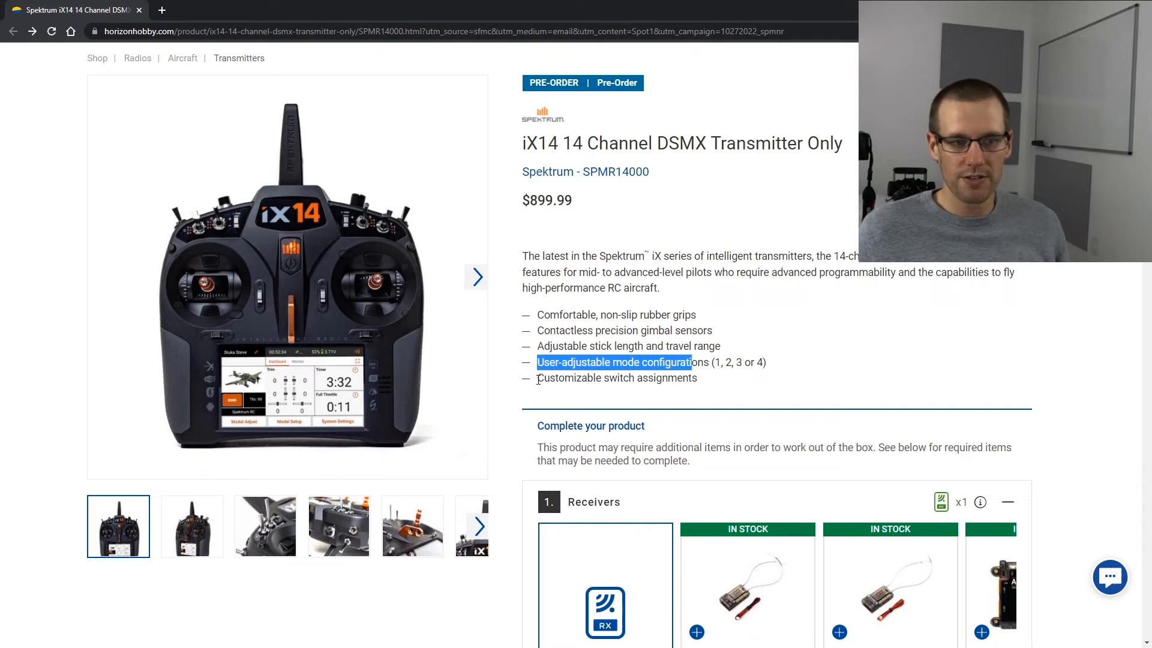
Highlight, then clear, the last three feature bullets and the contactless gimbal sensors bullet.
double_click(616, 377)
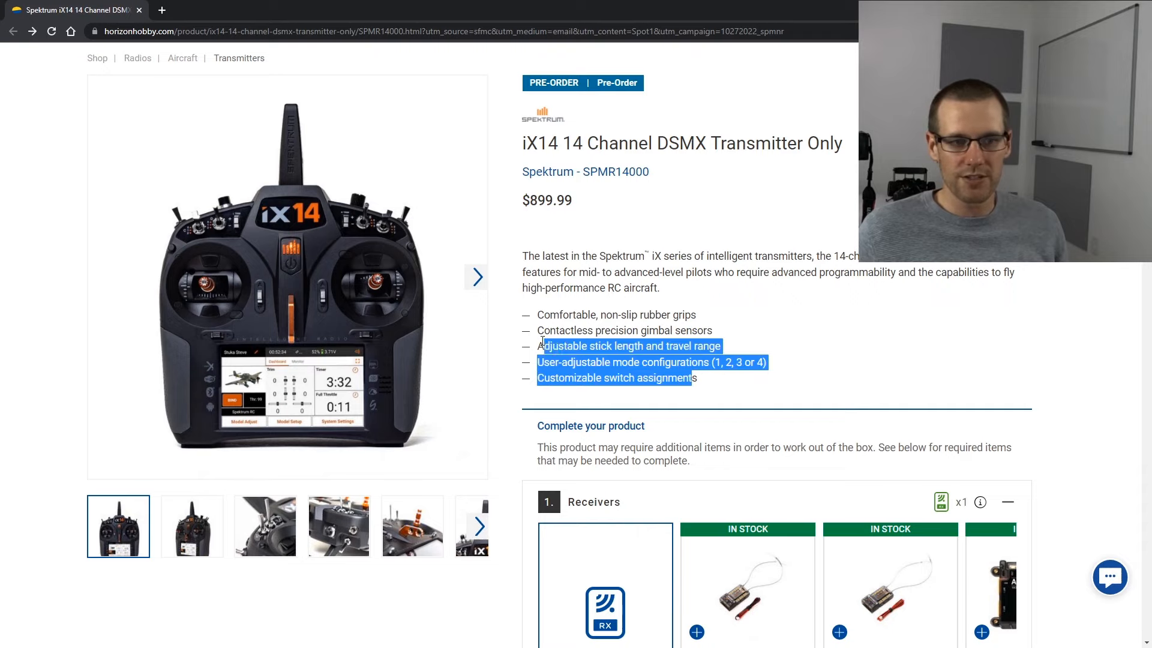
left_click(683, 315)
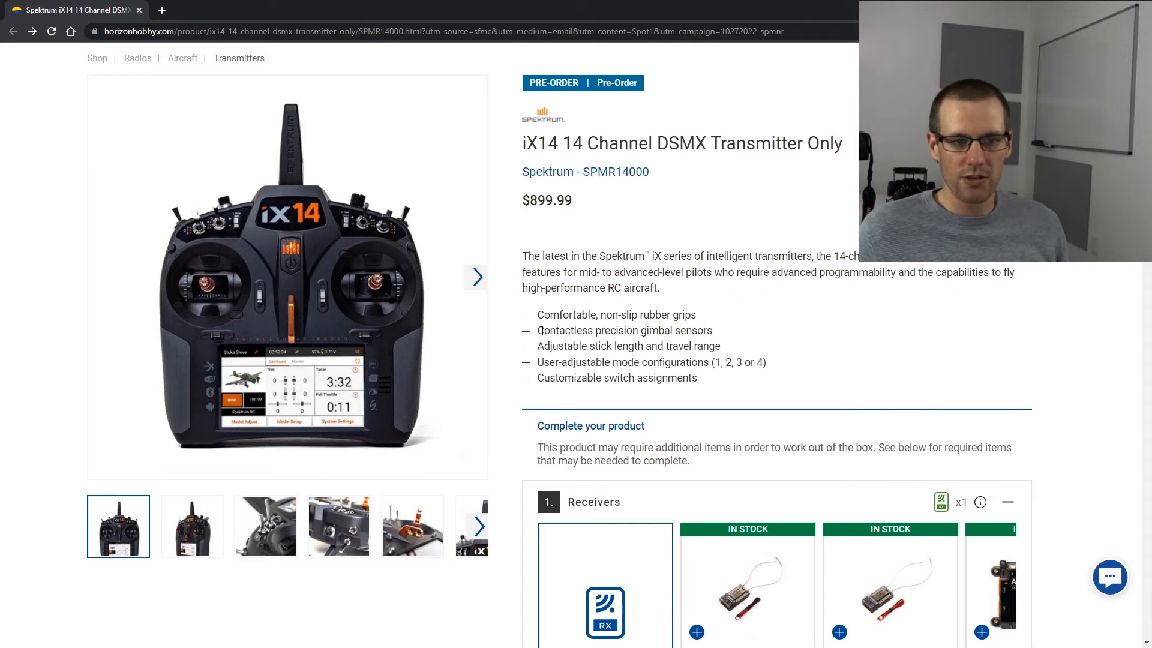
double_click(623, 330)
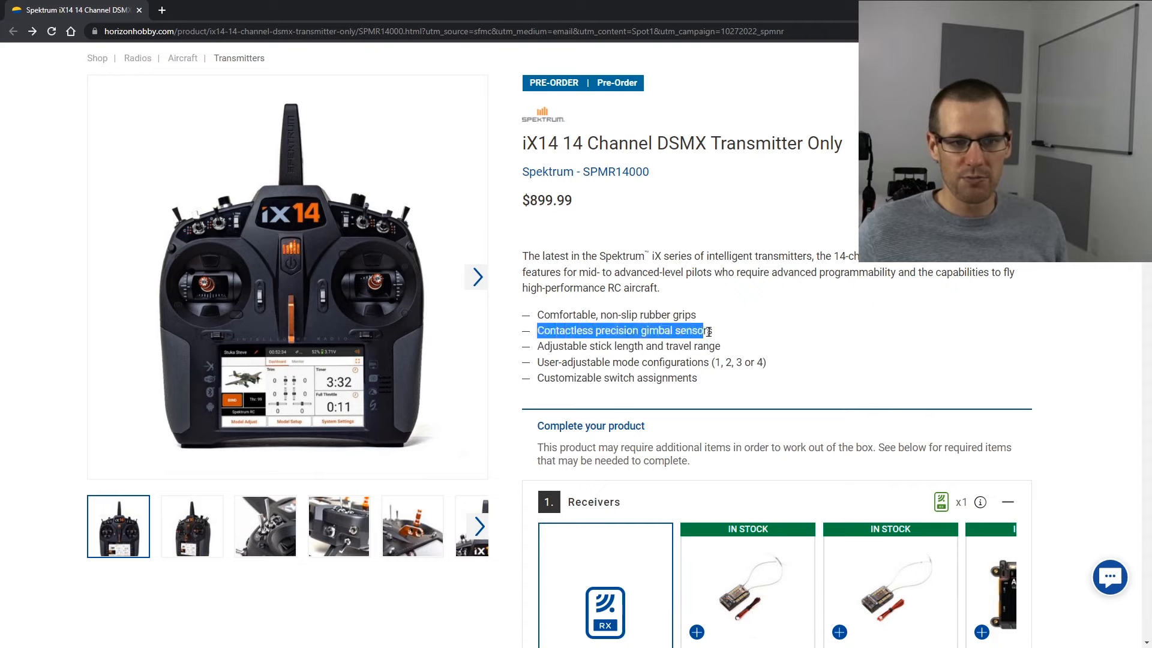
left_click(748, 339)
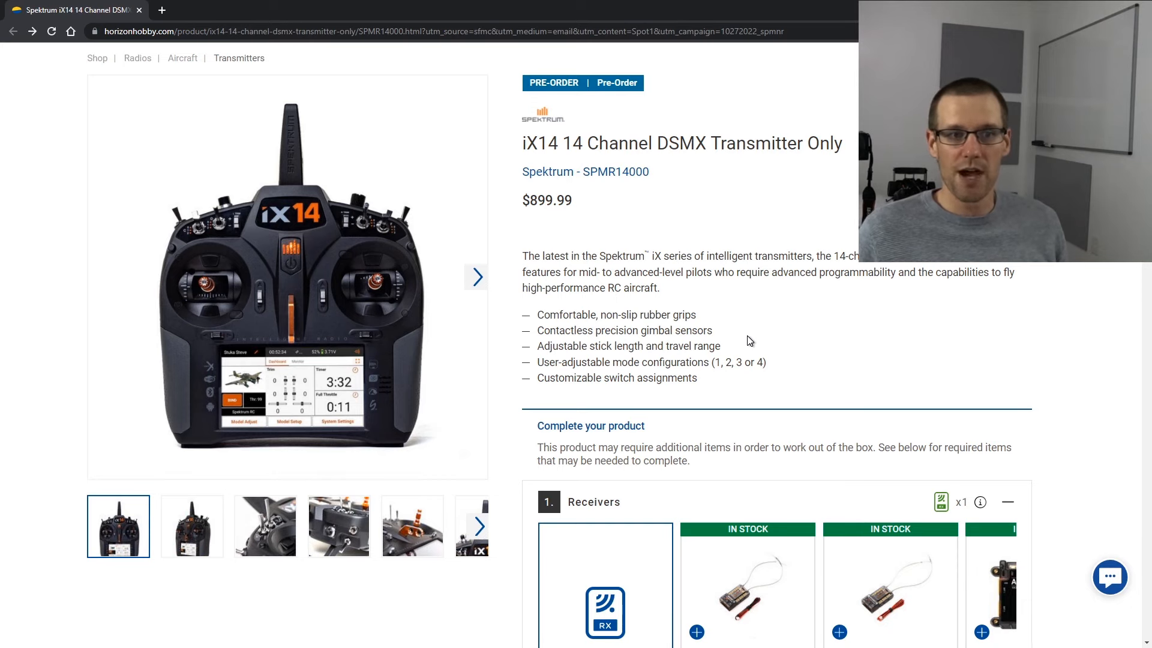
Scroll to the Features section and briefly highlight the phrase 'high-performance jet aircraft'.
scroll("down", 3)
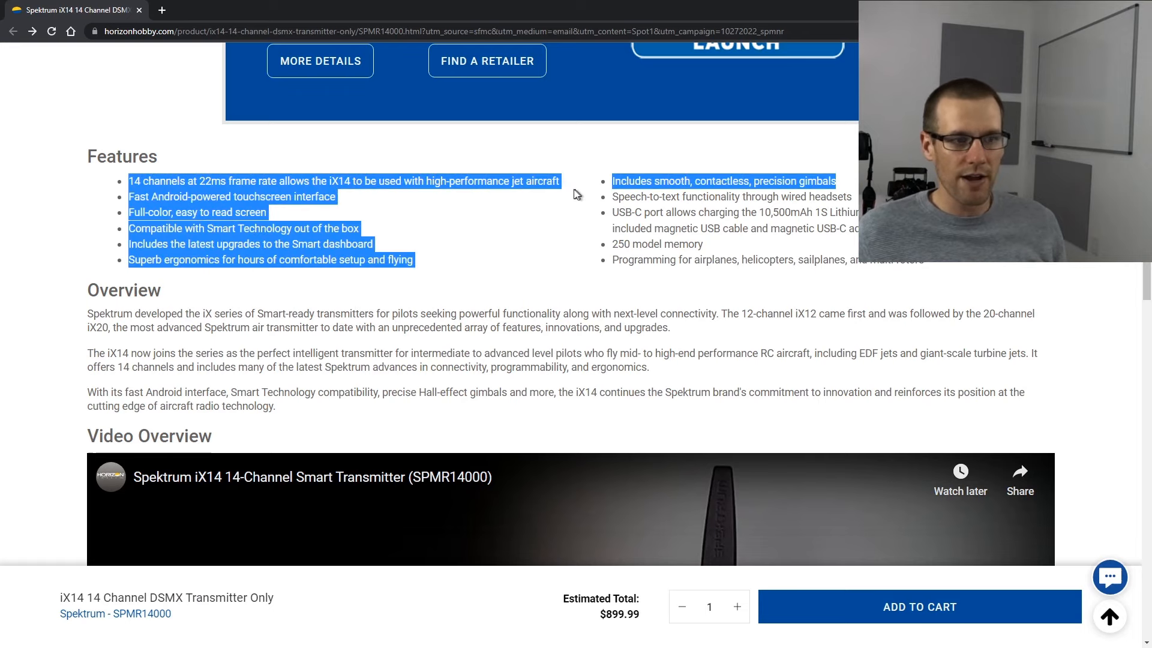
left_click(426, 181)
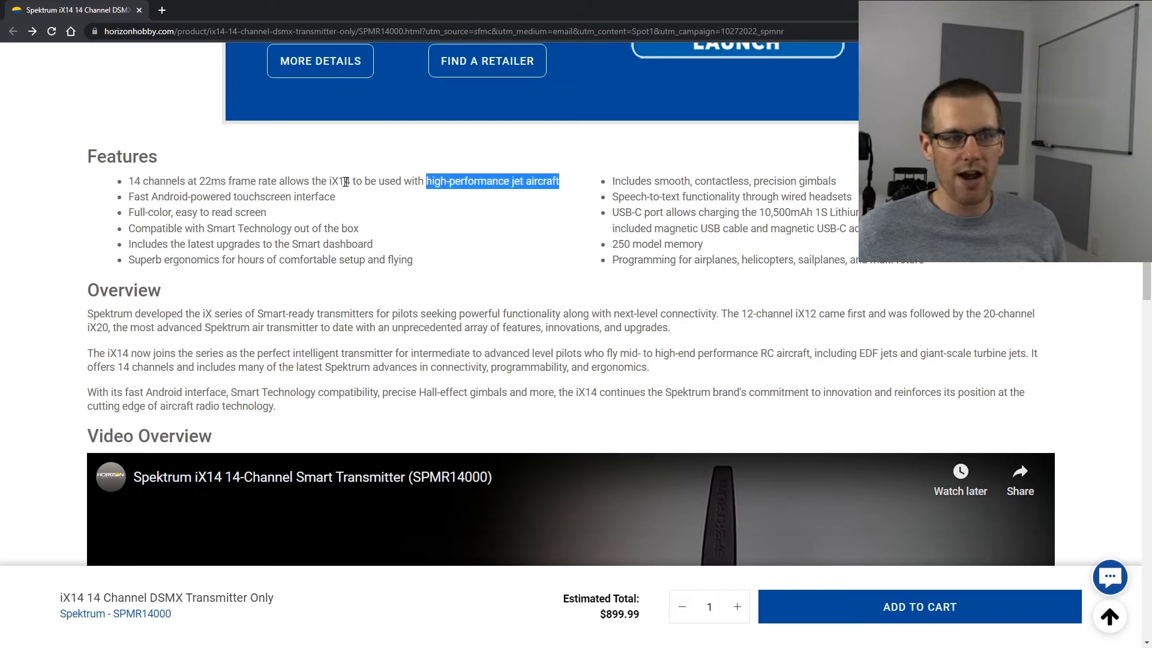
left_click(505, 180)
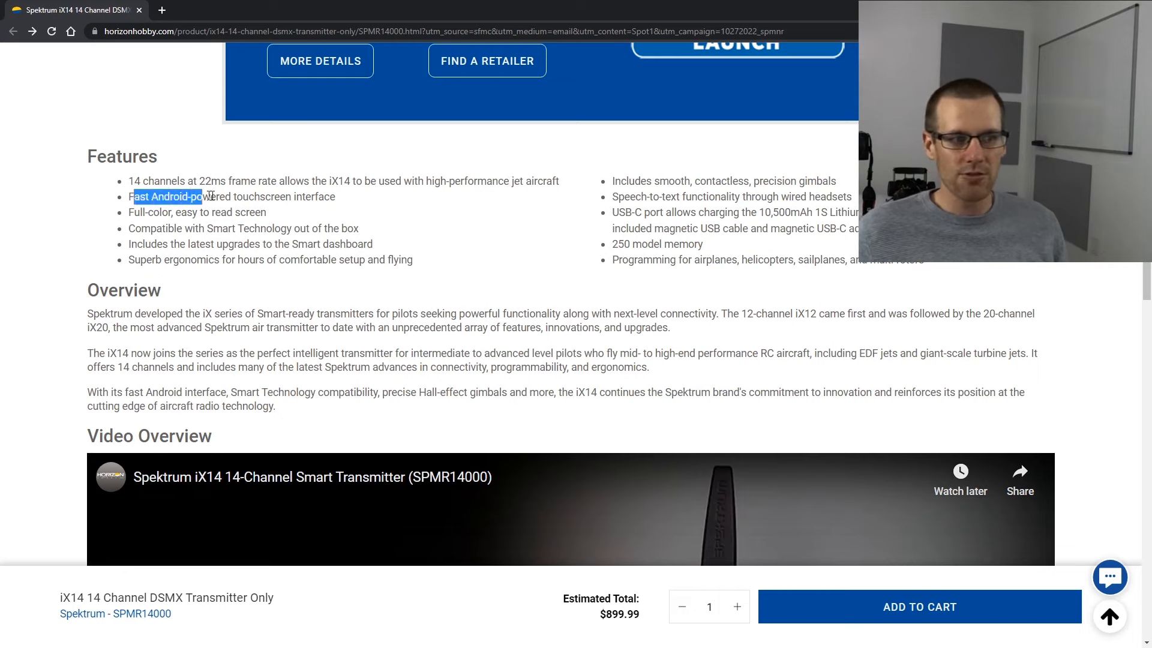
mouse_move(351, 203)
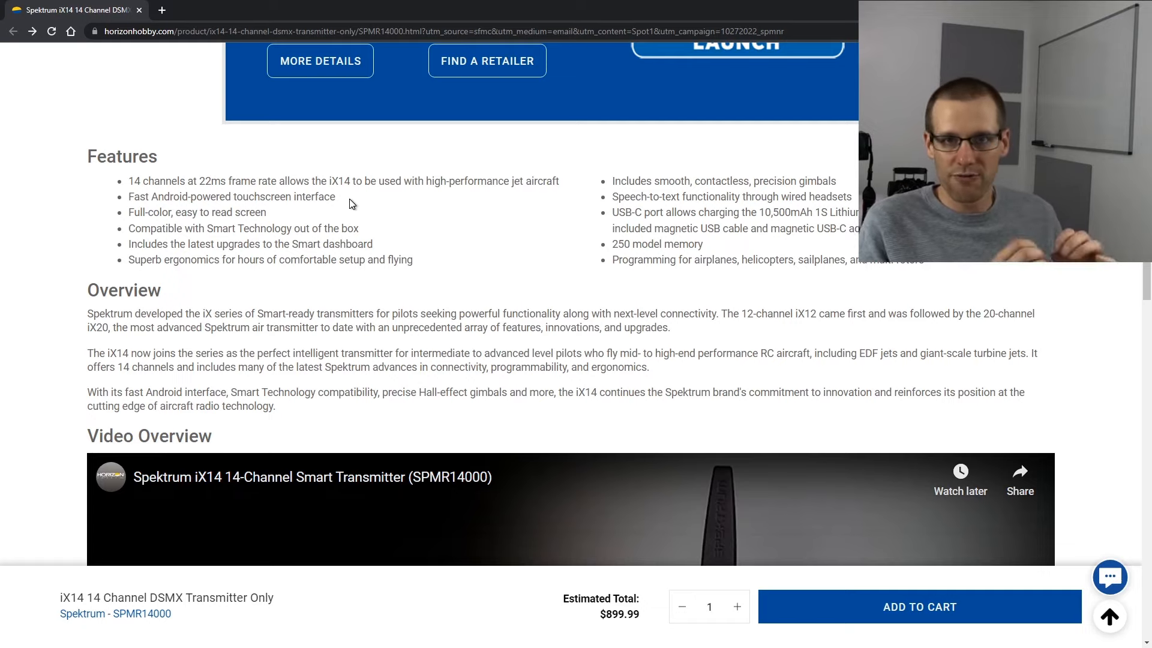
mouse_move(345, 209)
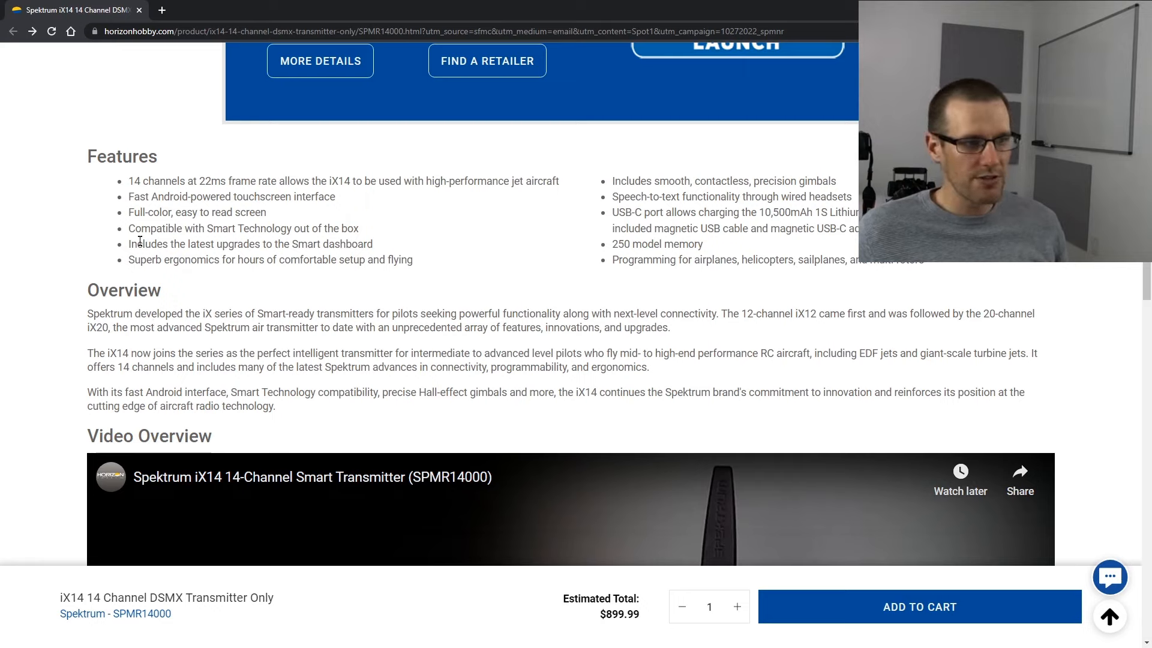
double_click(189, 212)
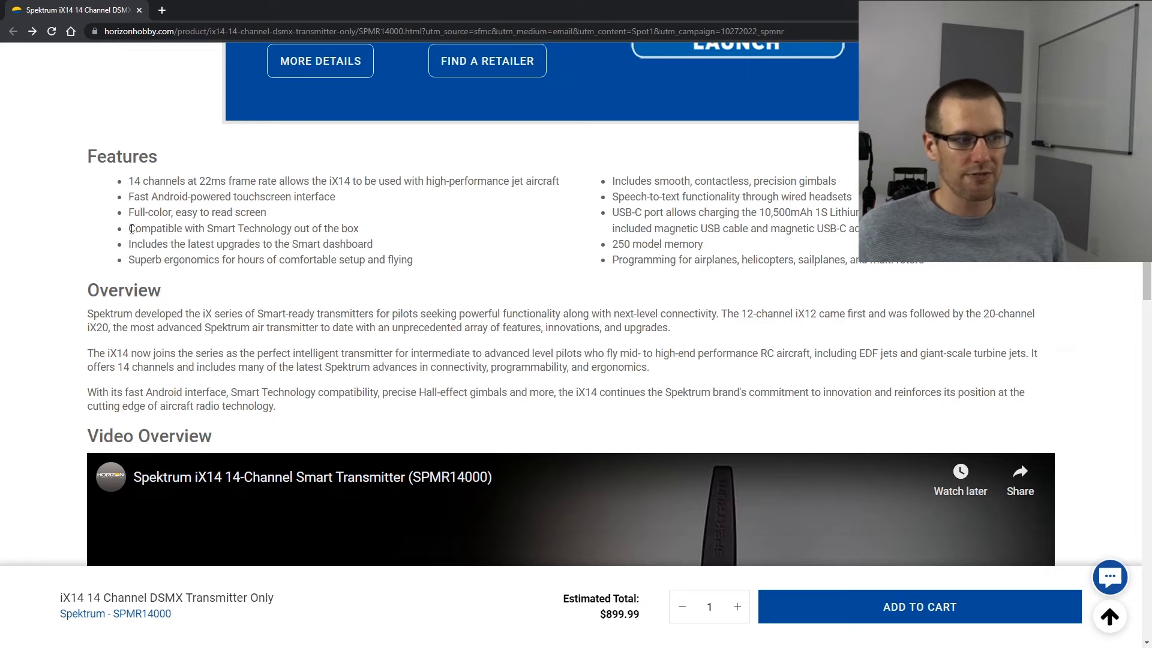
double_click(166, 228)
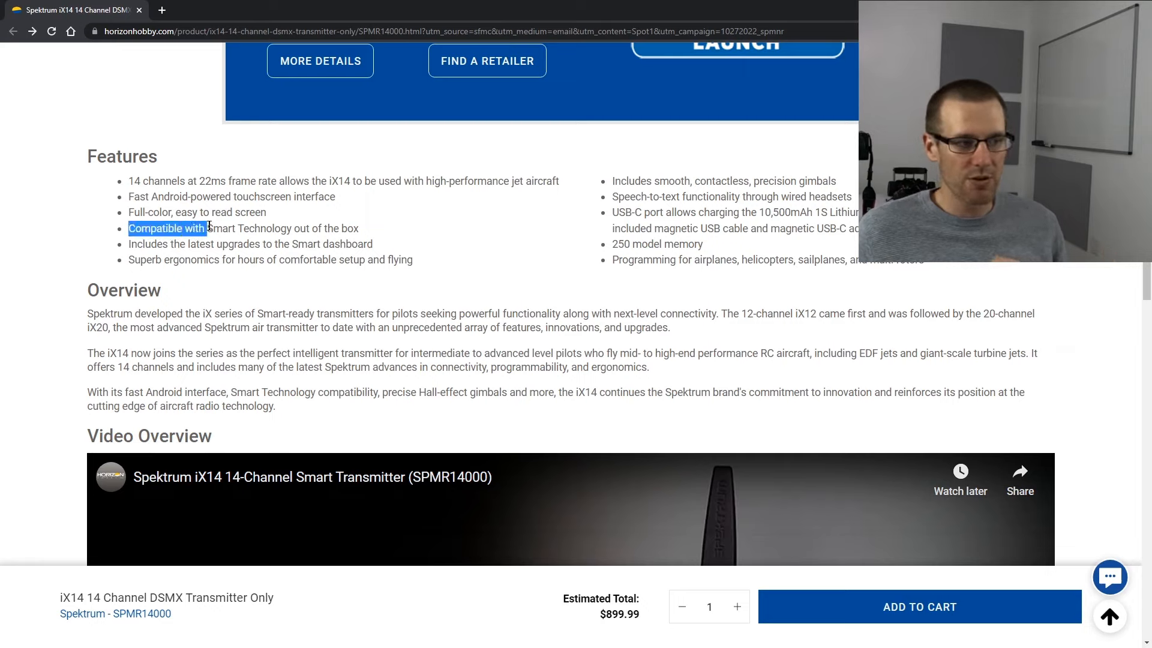
left_click_drag(205, 228, 372, 243)
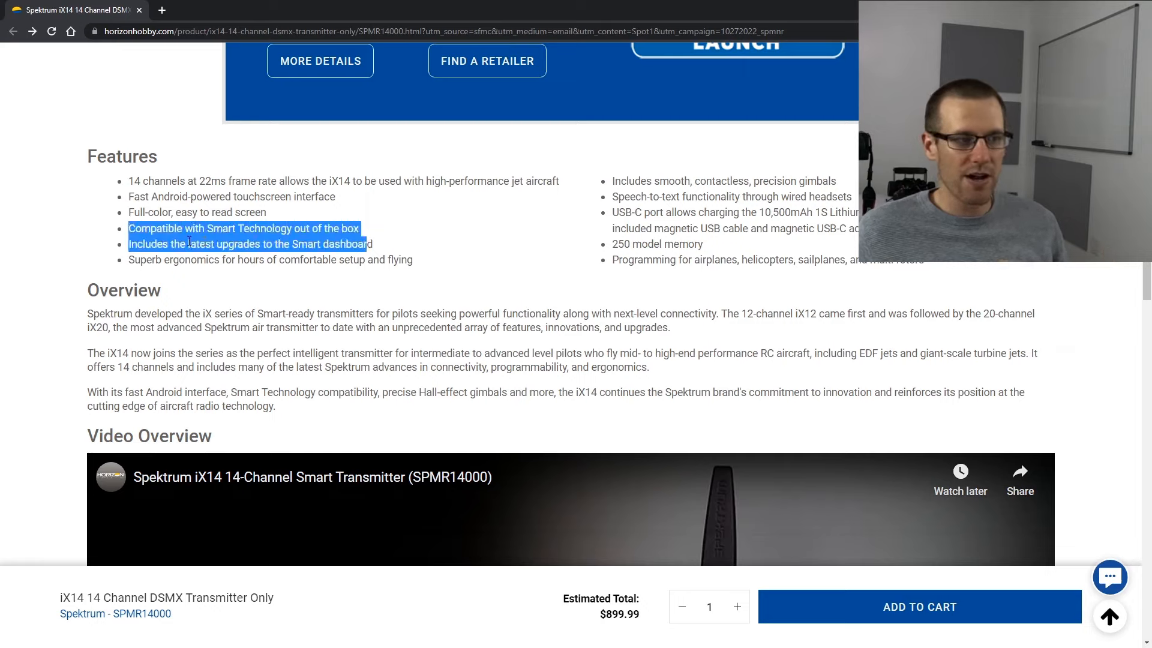
double_click(202, 243)
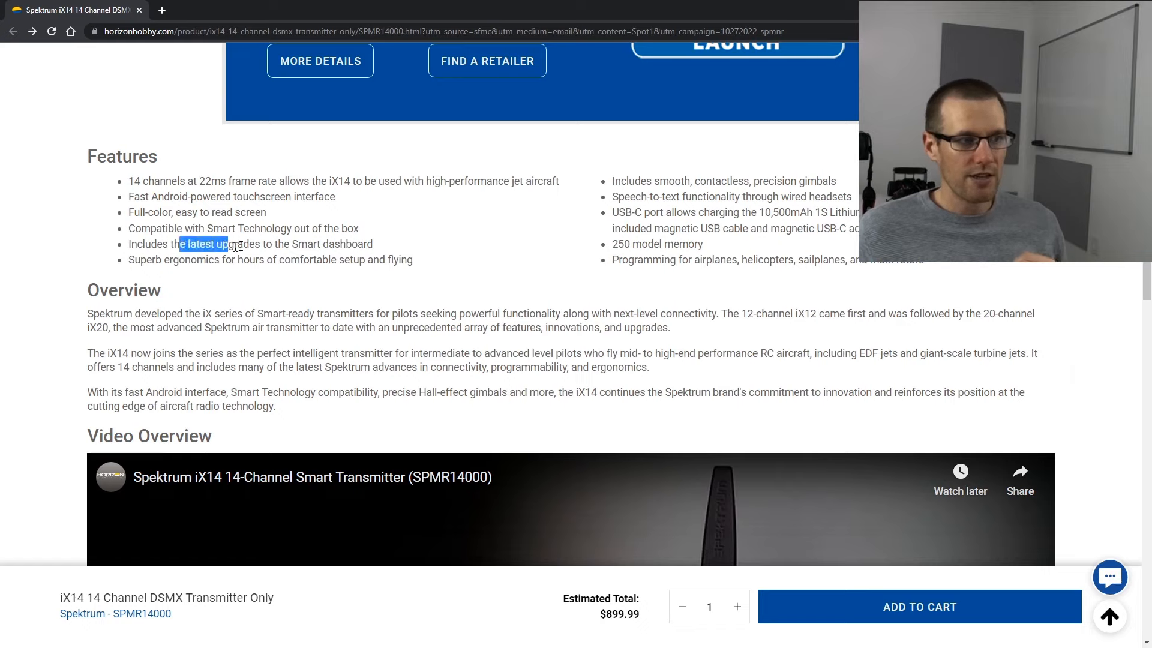
left_click_drag(228, 244, 373, 244)
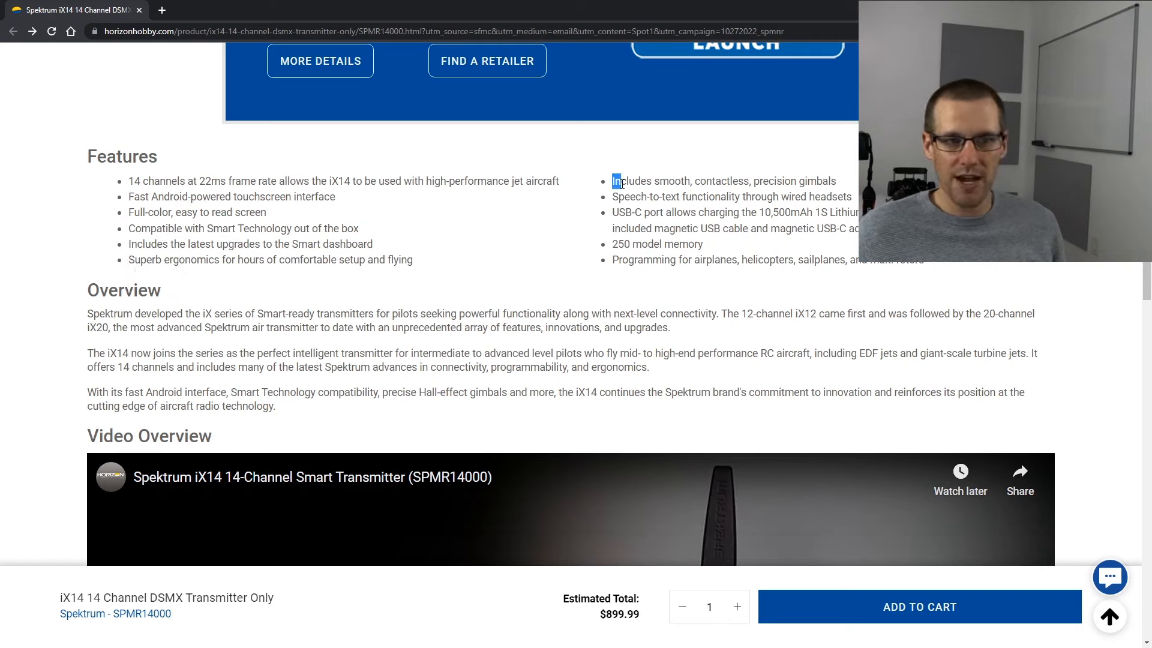
double_click(644, 196)
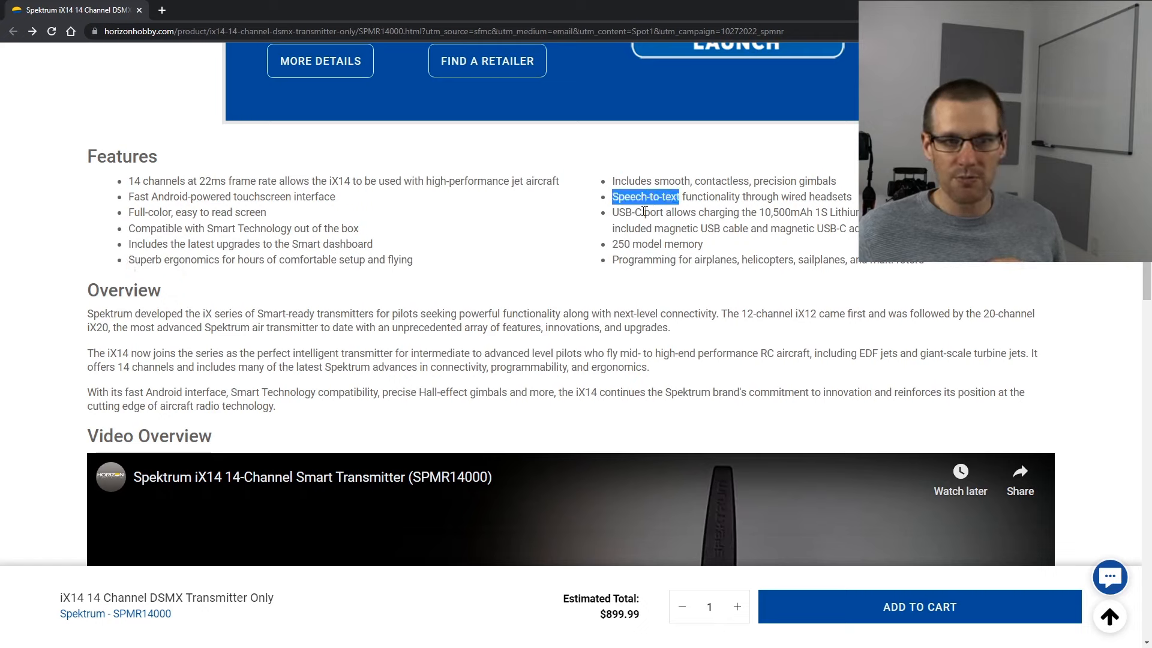
left_click(615, 216)
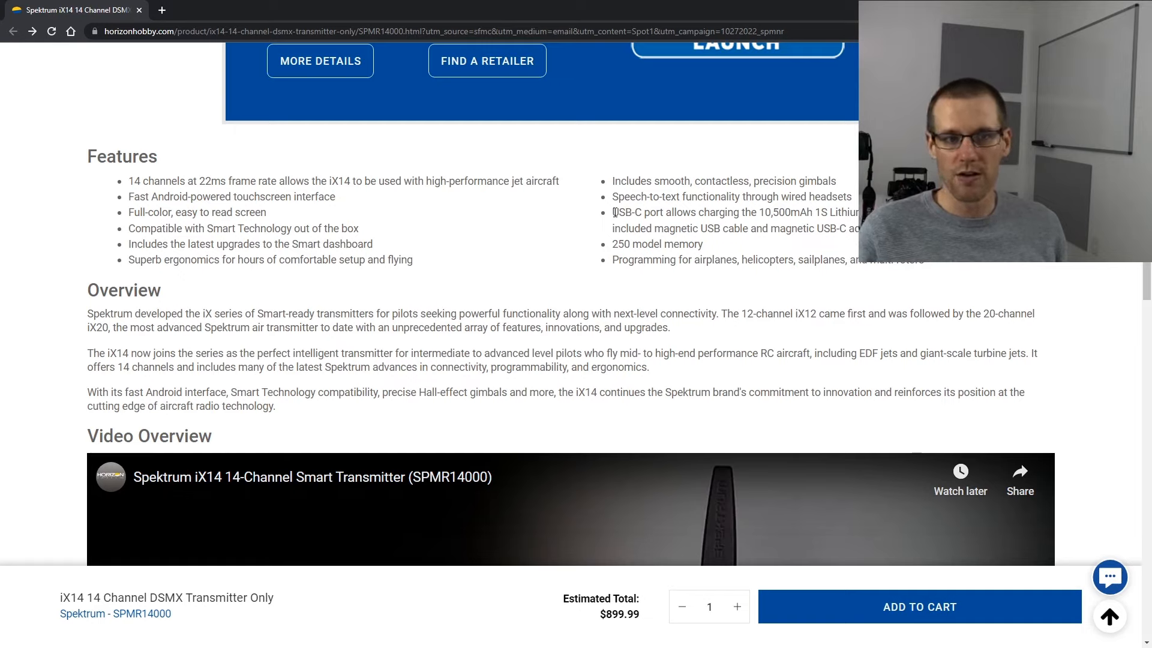
double_click(773, 213)
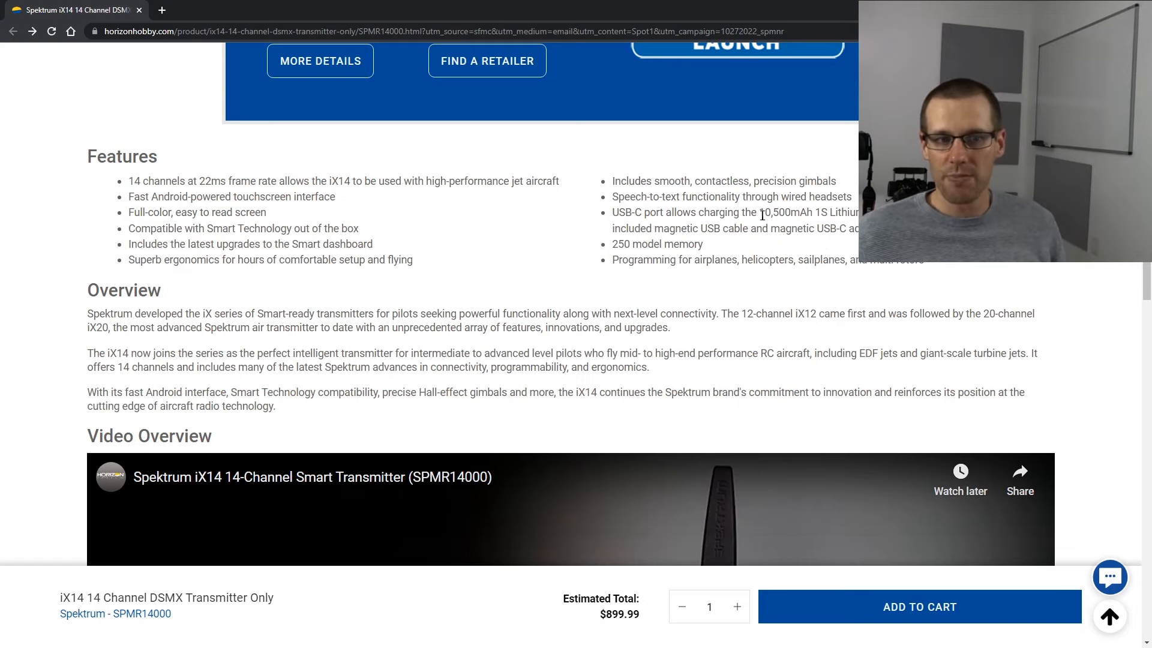
double_click(783, 213)
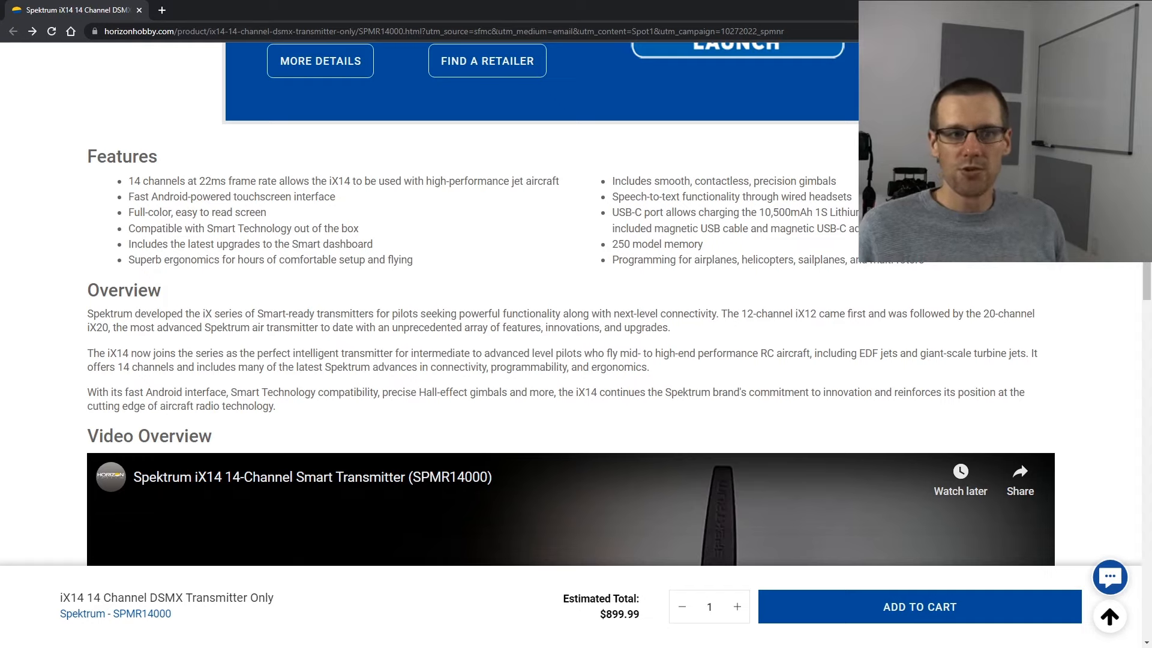
double_click(655, 244)
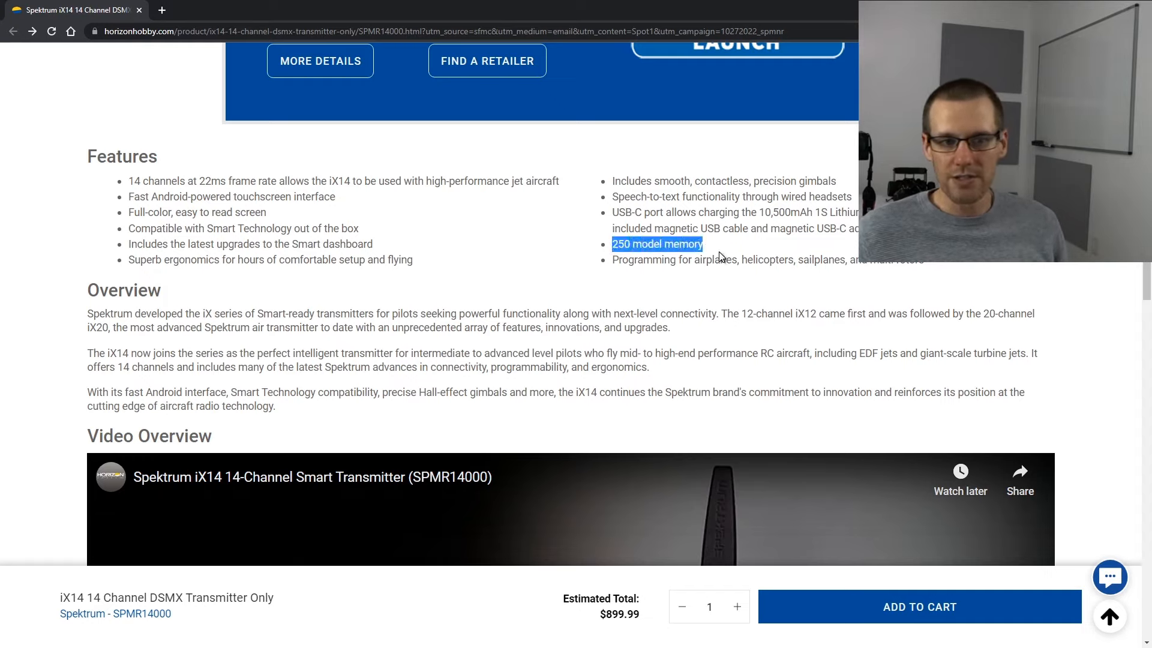
left_click(723, 256)
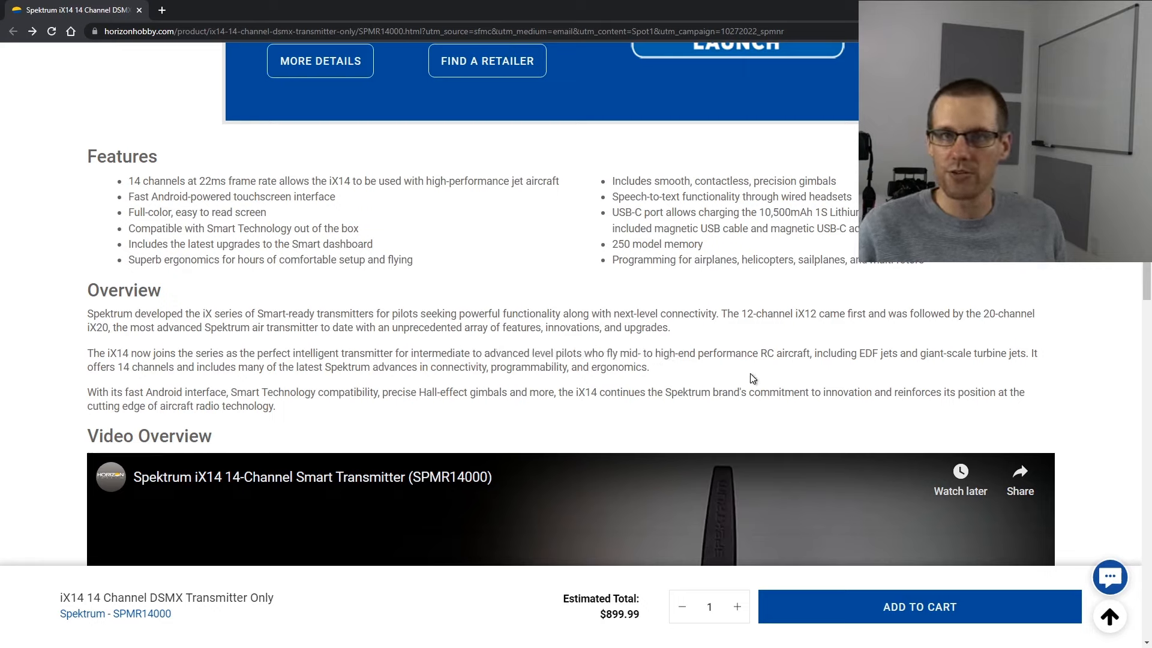
mouse_move(768, 371)
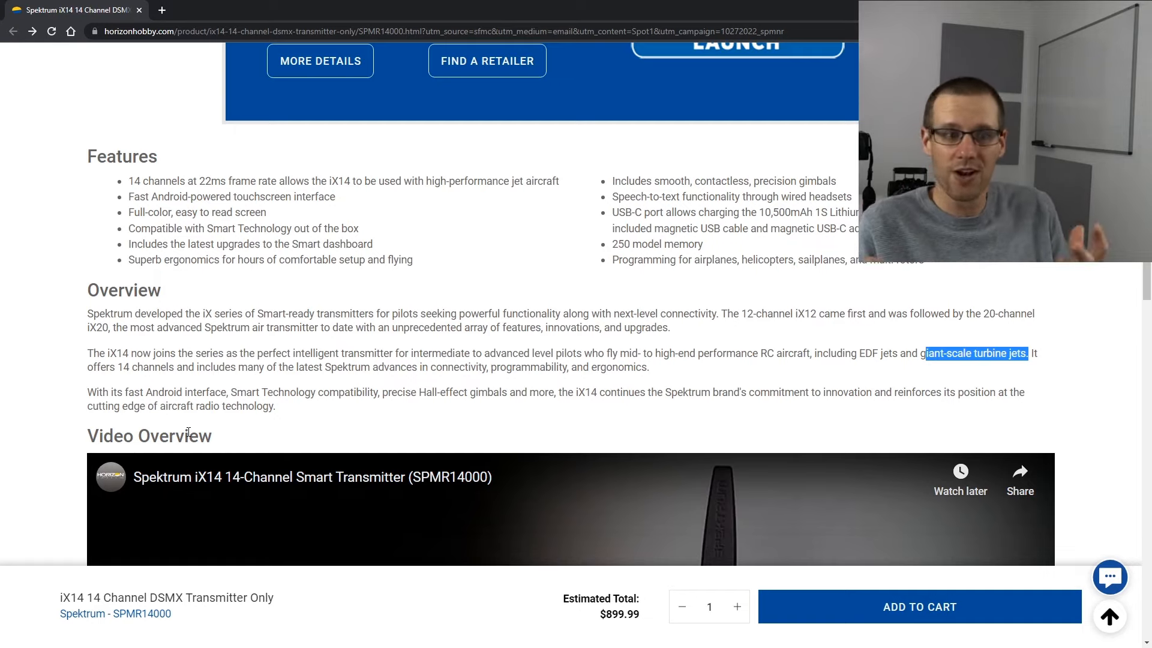
mouse_move(4, 448)
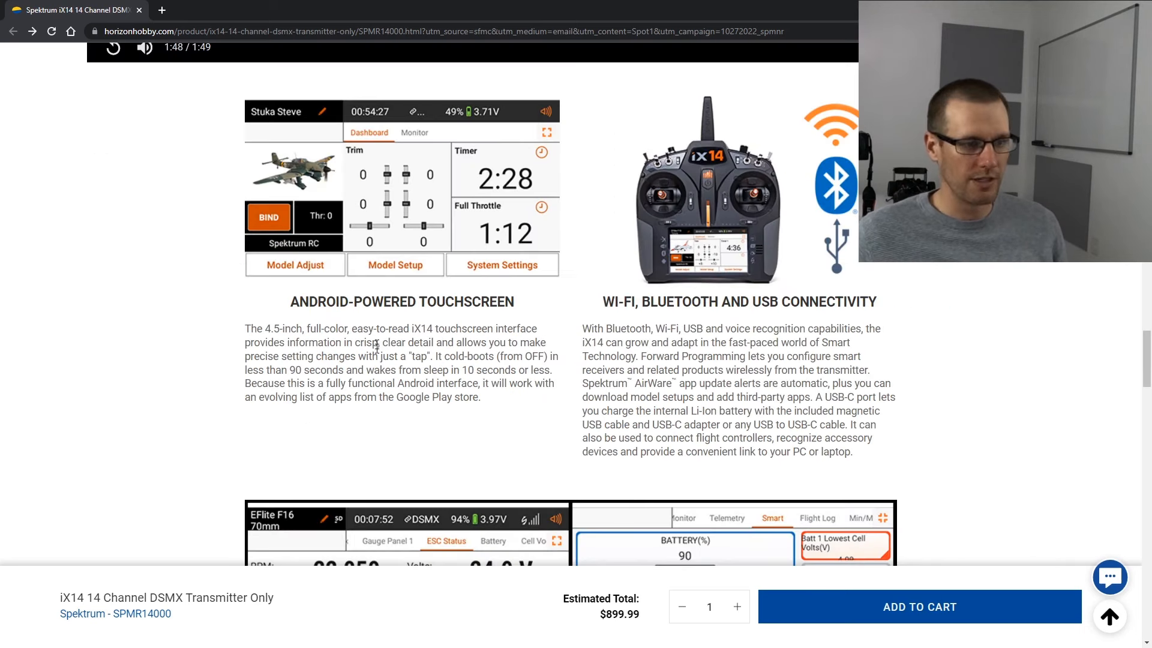
mouse_move(595, 294)
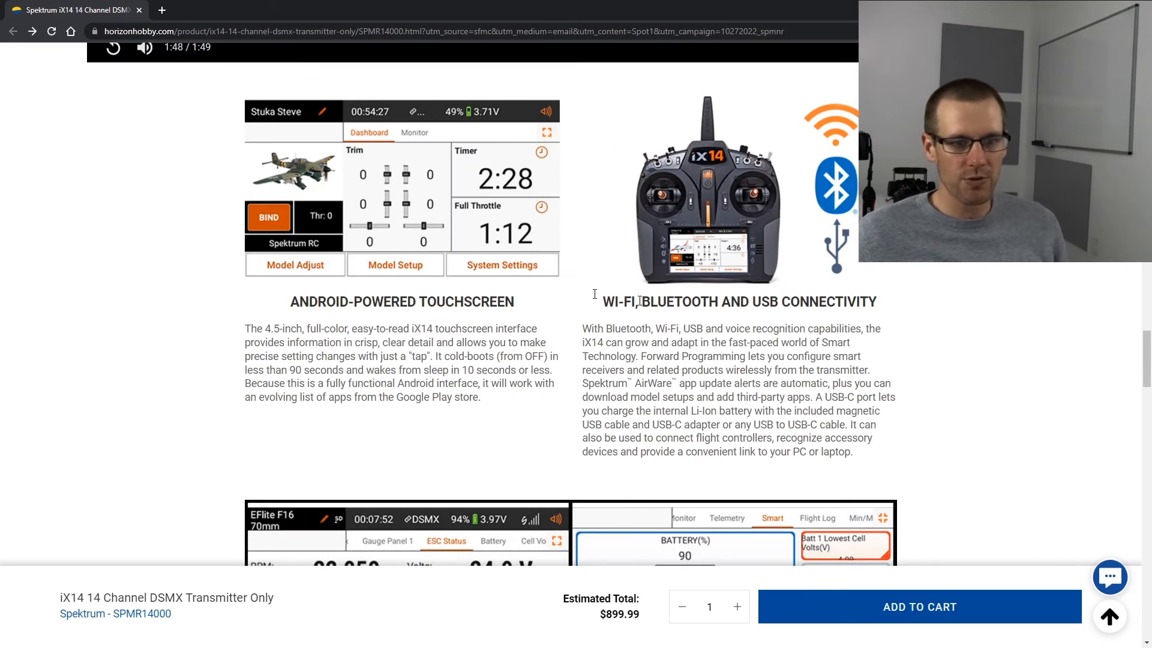
mouse_move(569, 318)
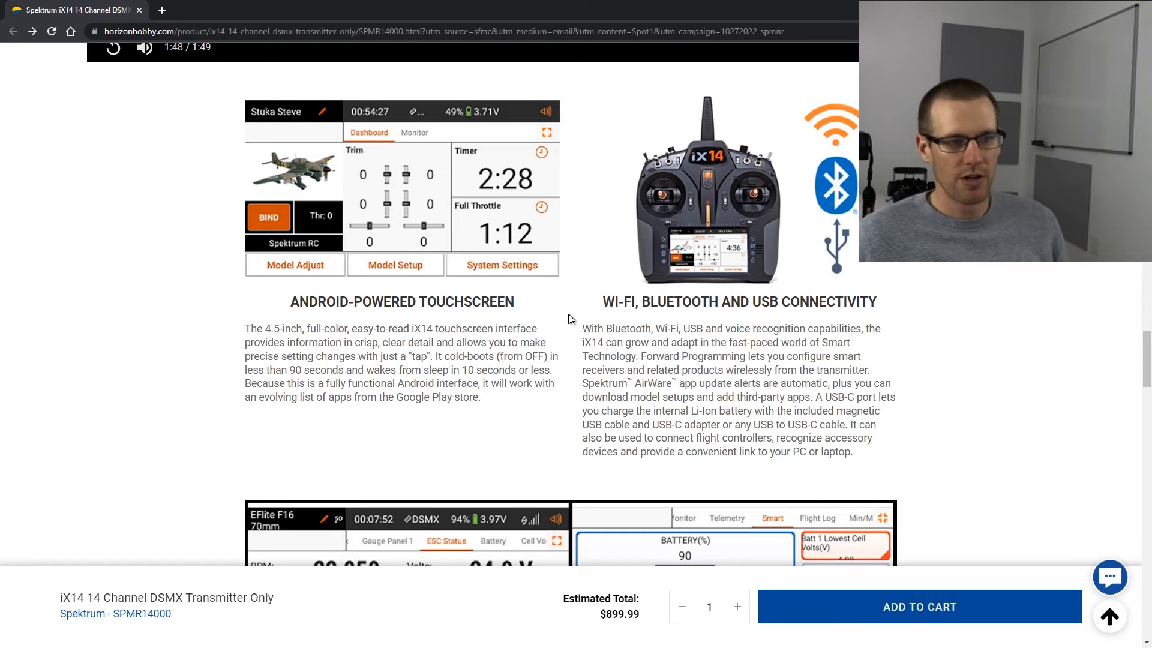
Highlight the Wi-Fi, Bluetooth and USB connectivity heading, then scroll to Product Specifications.
double_click(465, 302)
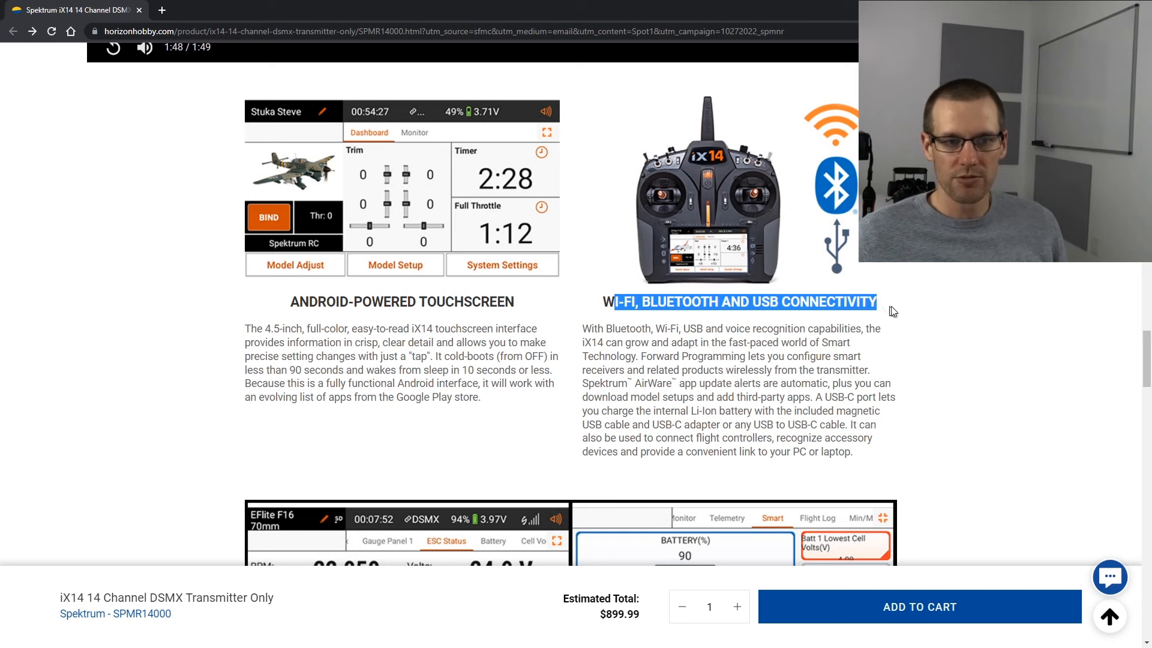
scroll("down", 3)
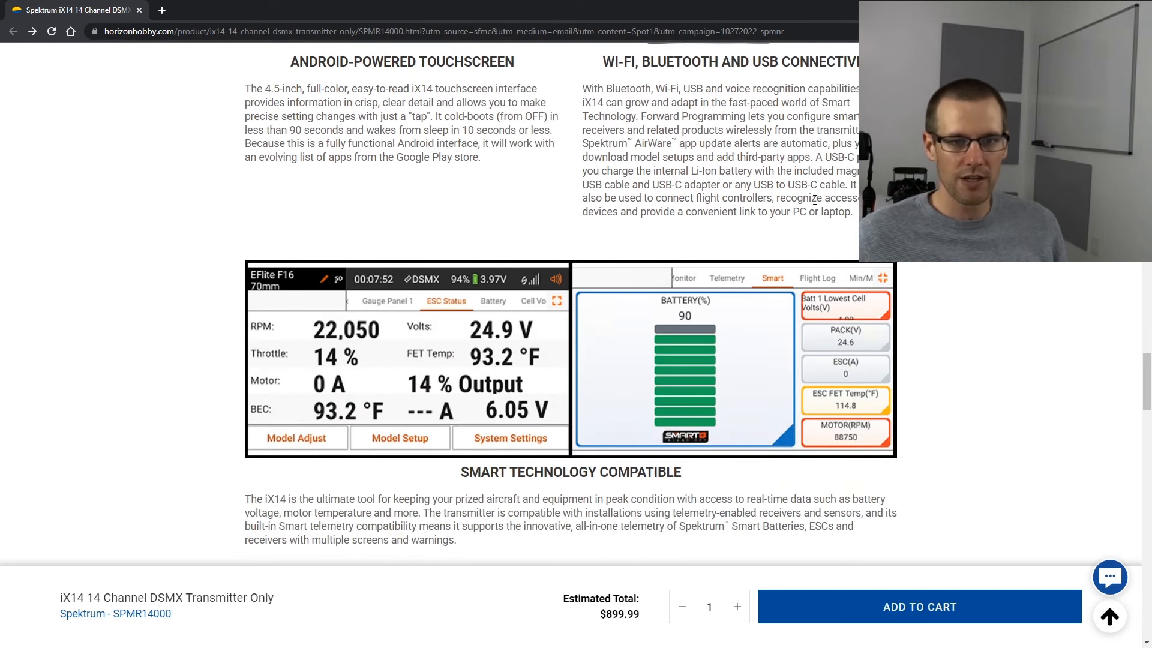
scroll("down", 3)
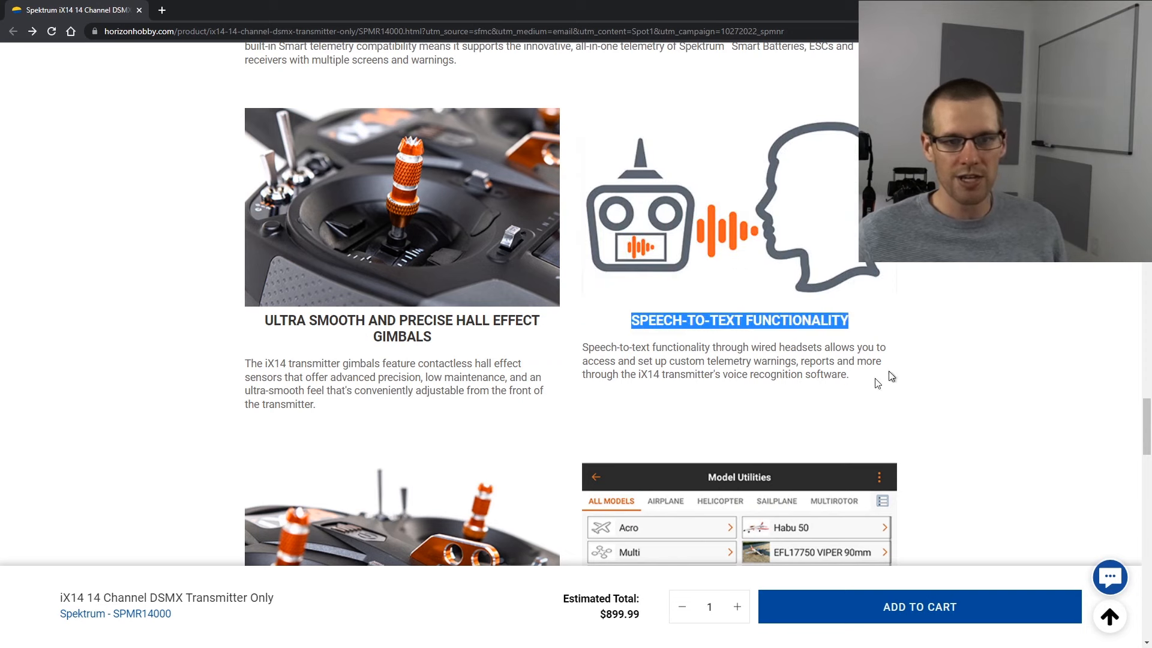
scroll("down", 3)
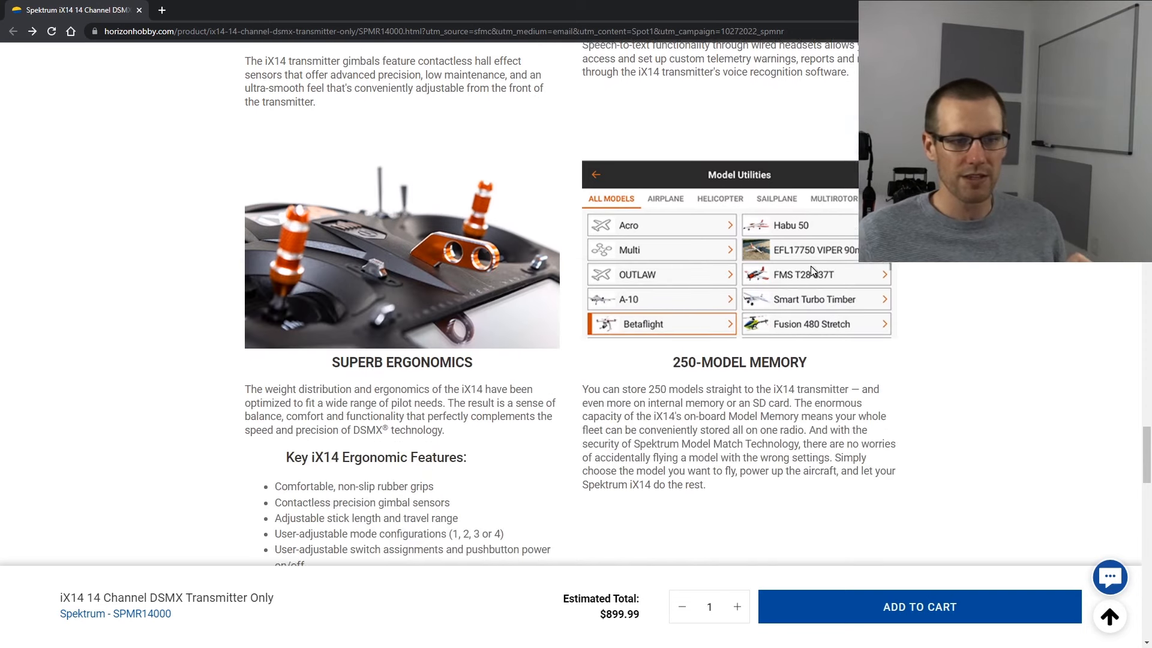
scroll("down", 3)
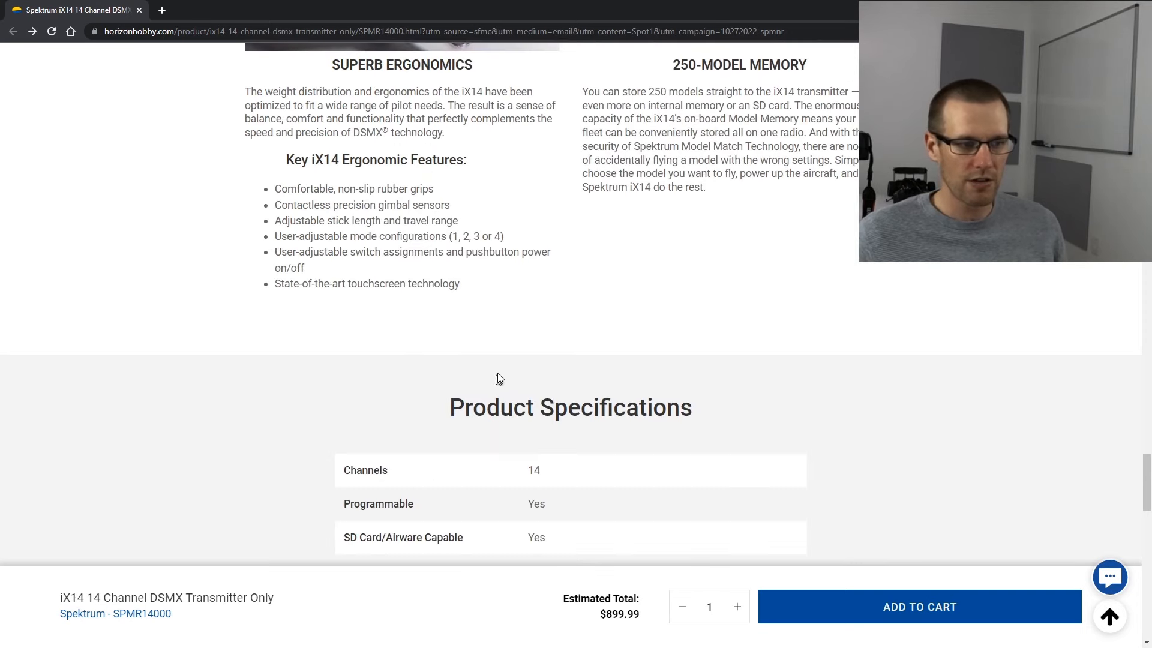
mouse_move(652, 340)
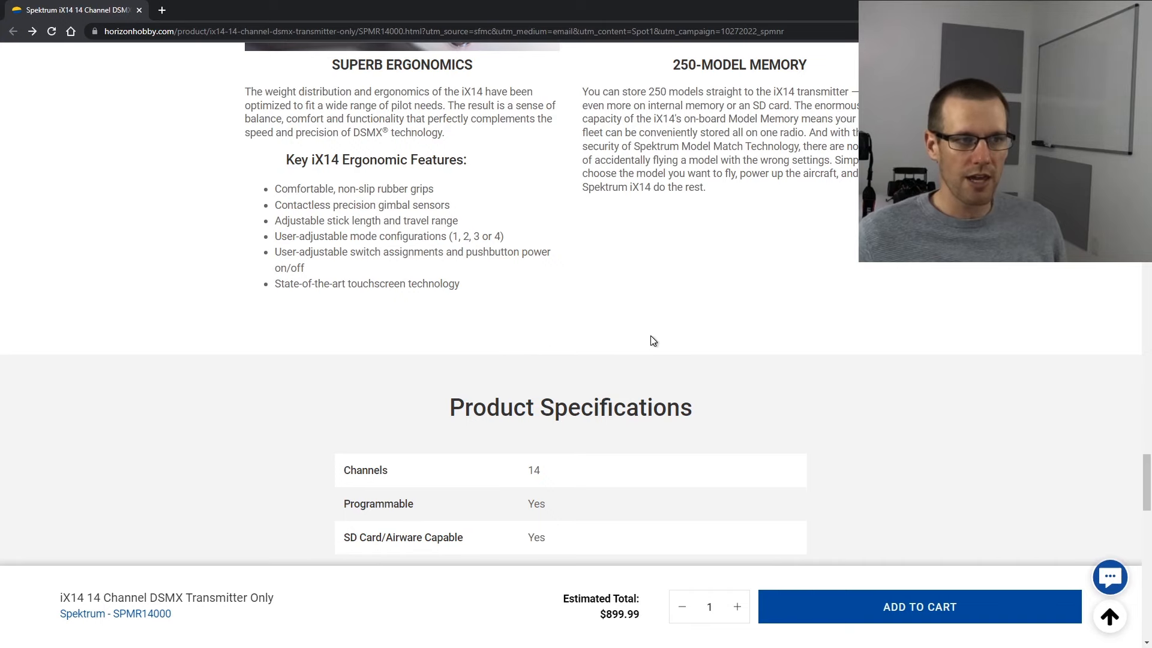
scroll("up", 3)
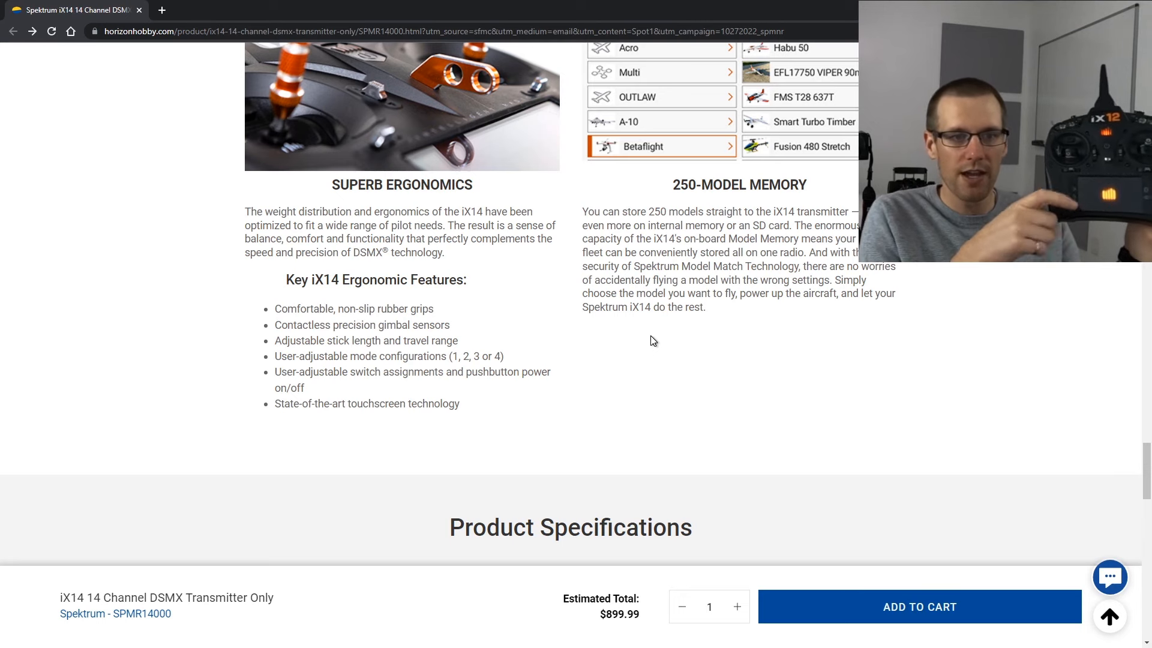
Scroll up to Android-Powered Touchscreen and highlight the 'It cold-boots' sentence.
scroll("up", 3)
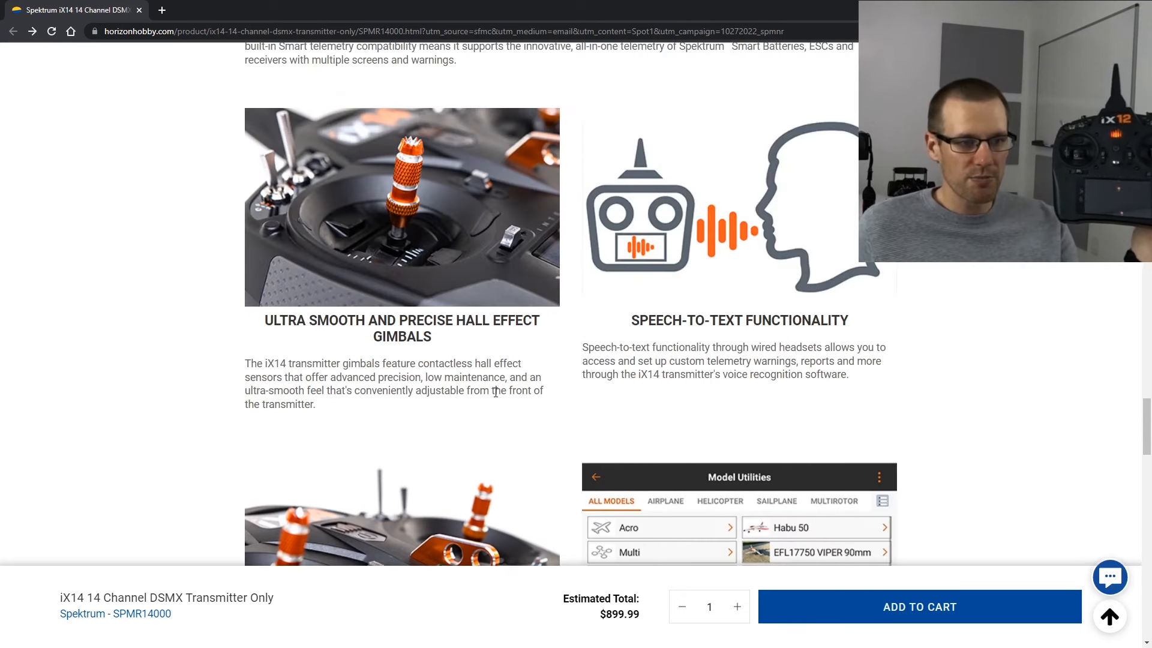
scroll("up", 3)
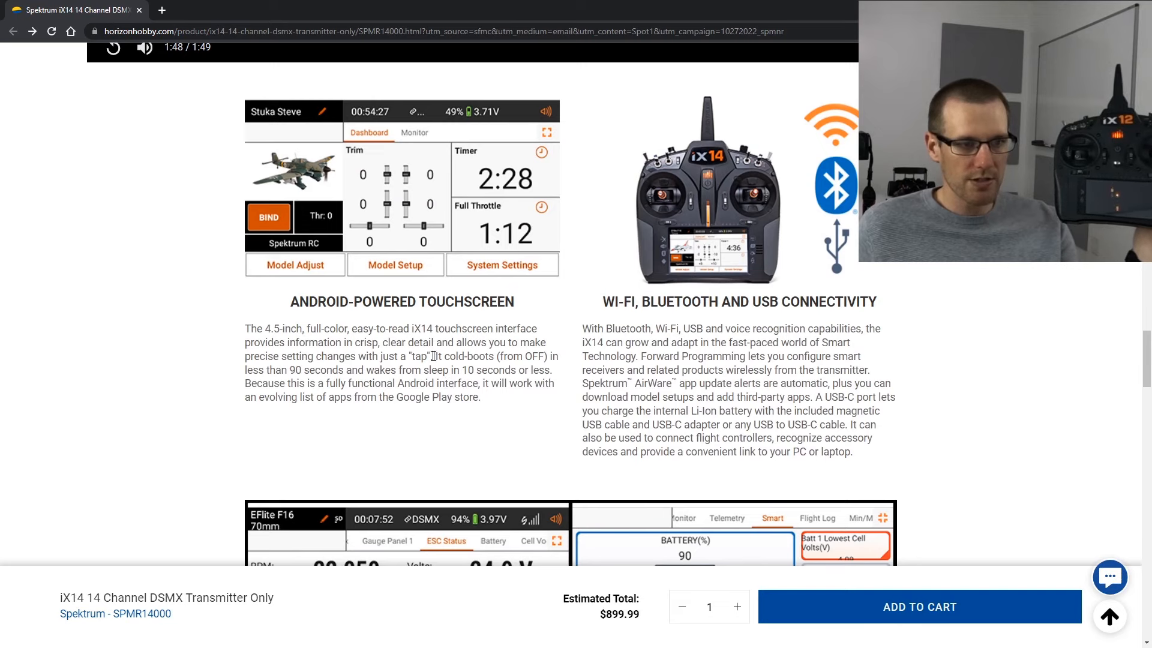
double_click(462, 356)
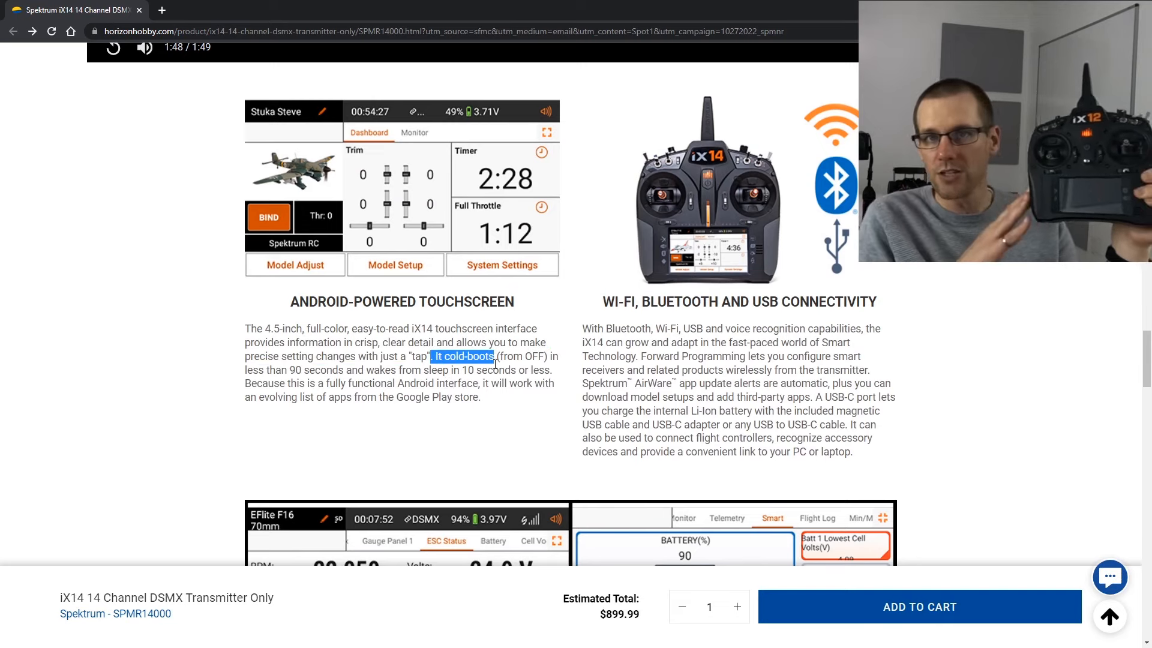